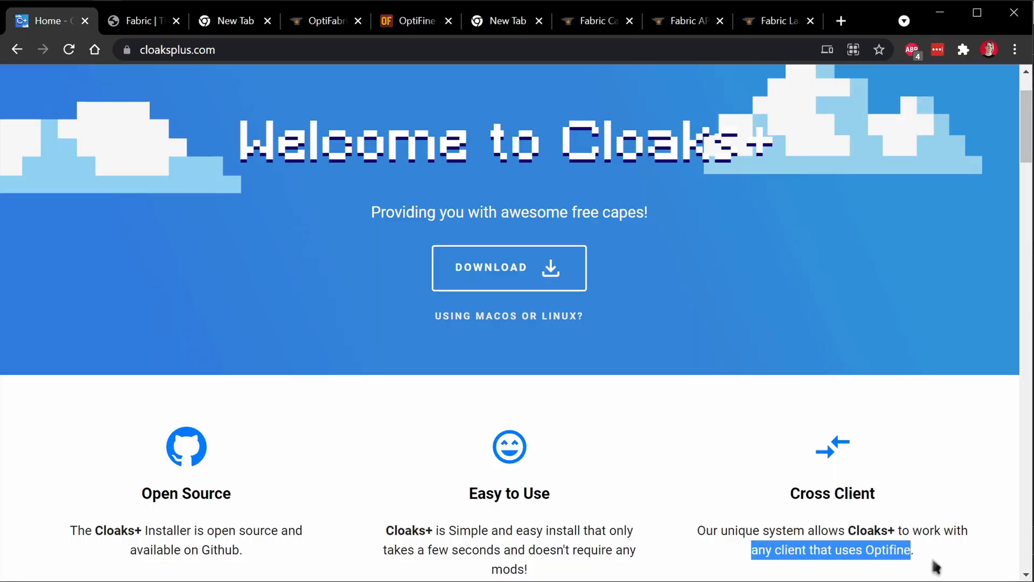
- Scroll up in the Cloaks+ download channel to view the installation options per operating system
scroll("up", 3)
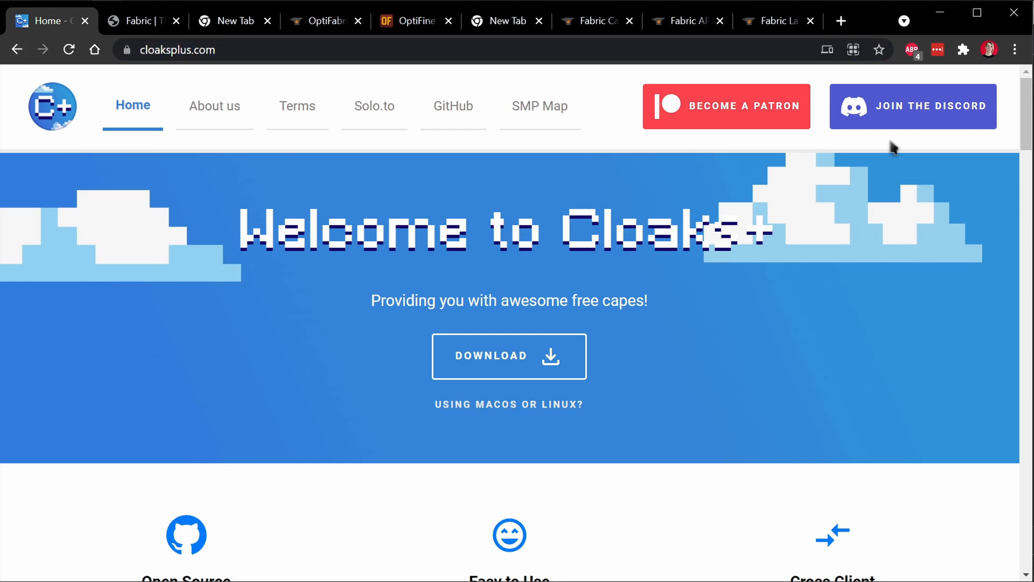
mouse_move(917, 226)
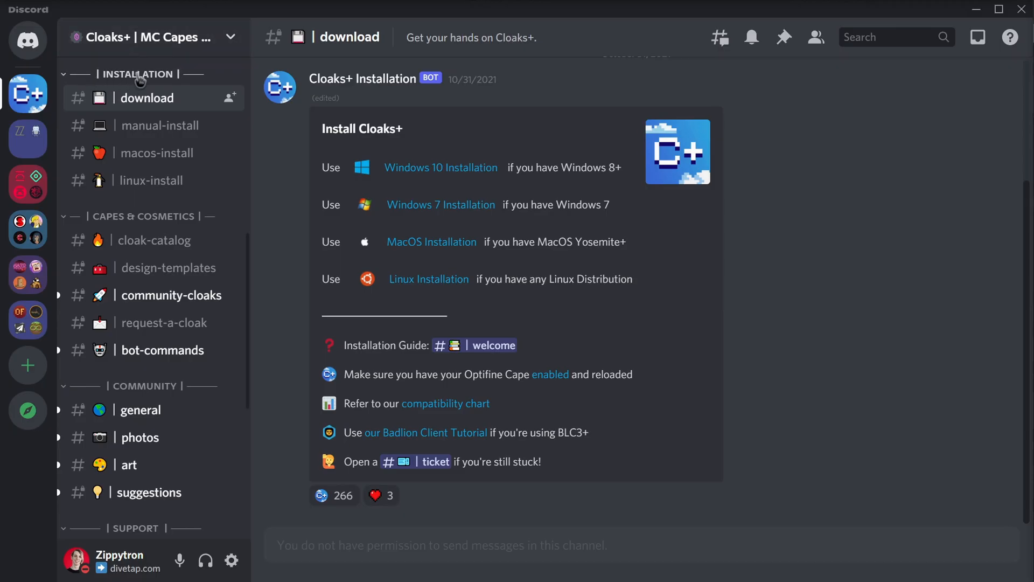
mouse_move(183, 111)
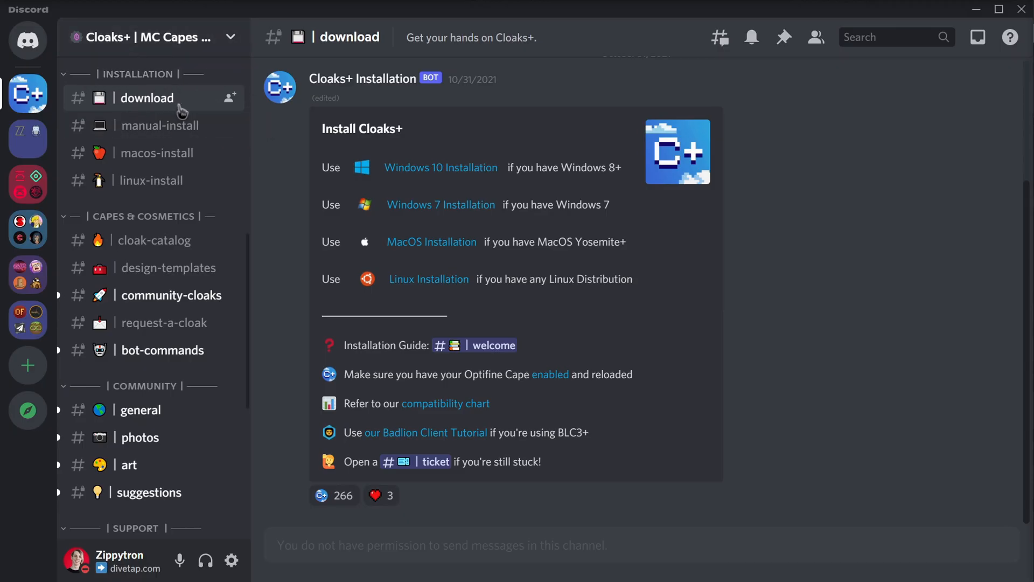
mouse_move(823, 243)
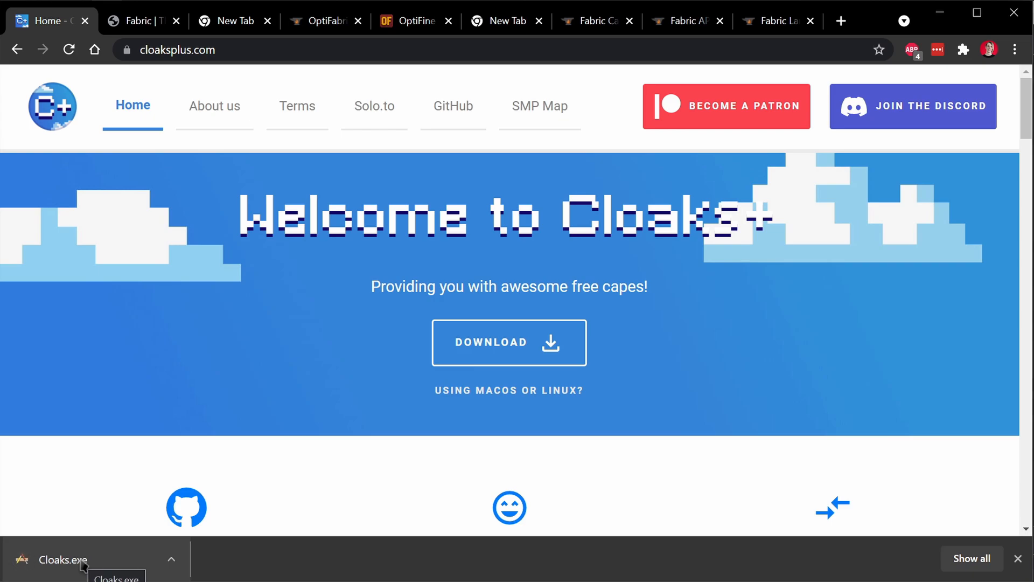
- Run Cloaks.exe, agree to the EULA and install Cloaks+
left_click(63, 560)
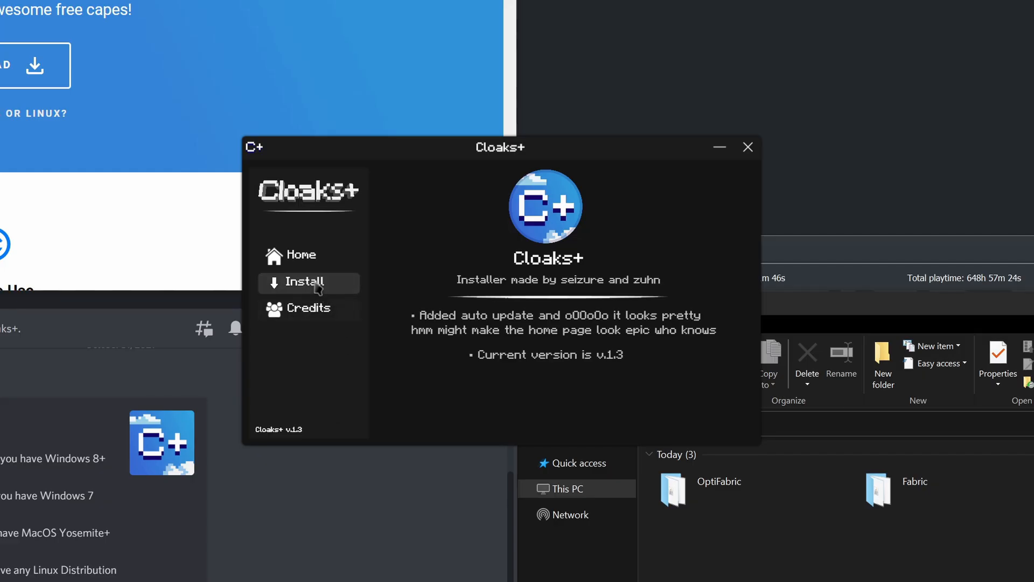
left_click(305, 281)
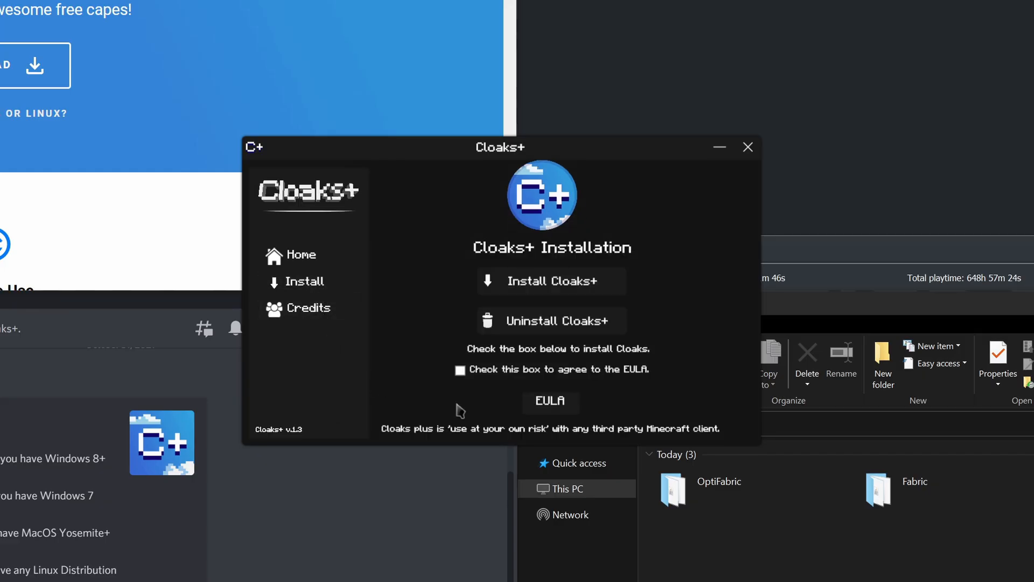
left_click(460, 370)
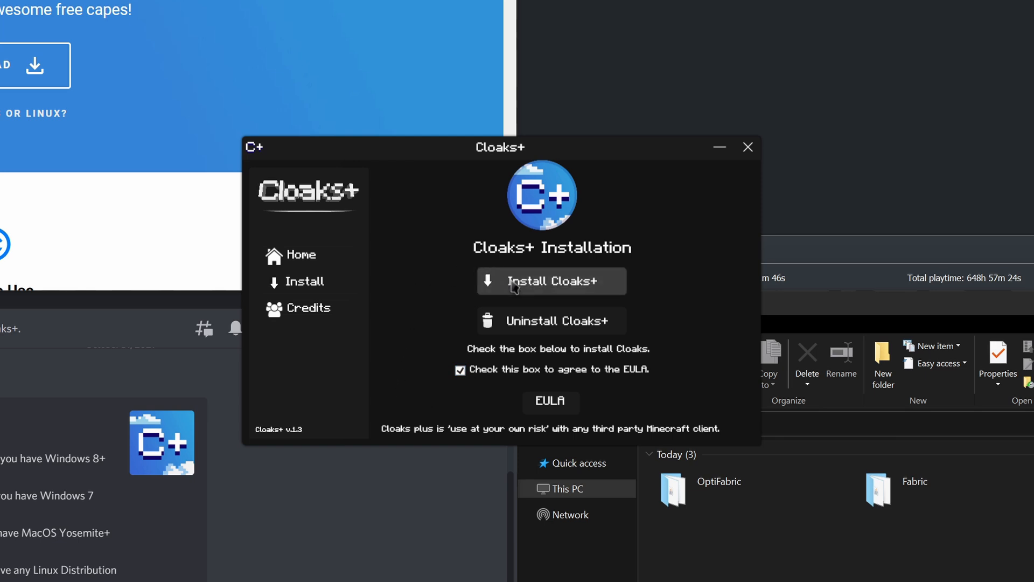
left_click(551, 280)
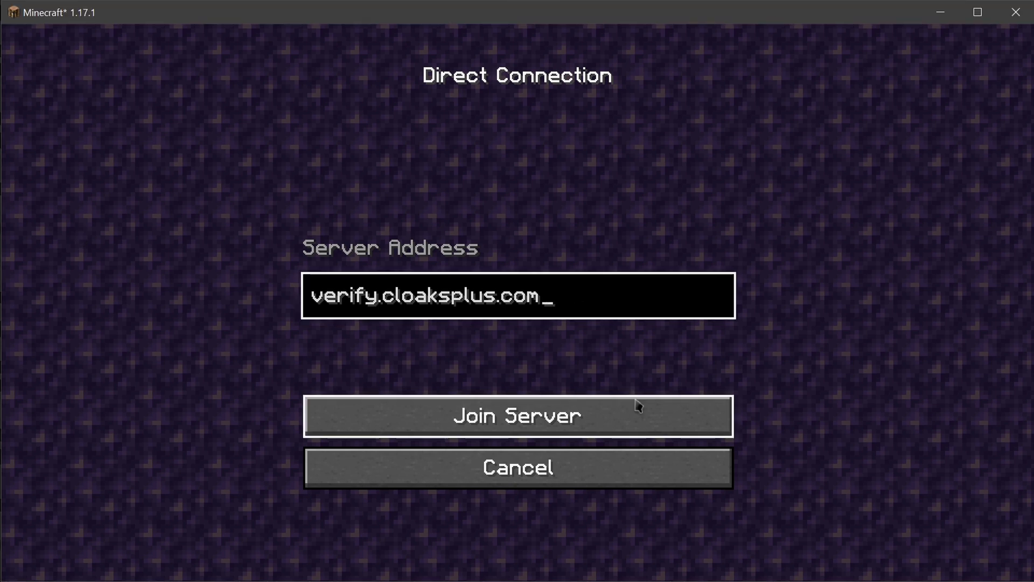
- Join verify.cloaksplus.com and request a code with /verify in chat
left_click(519, 414)
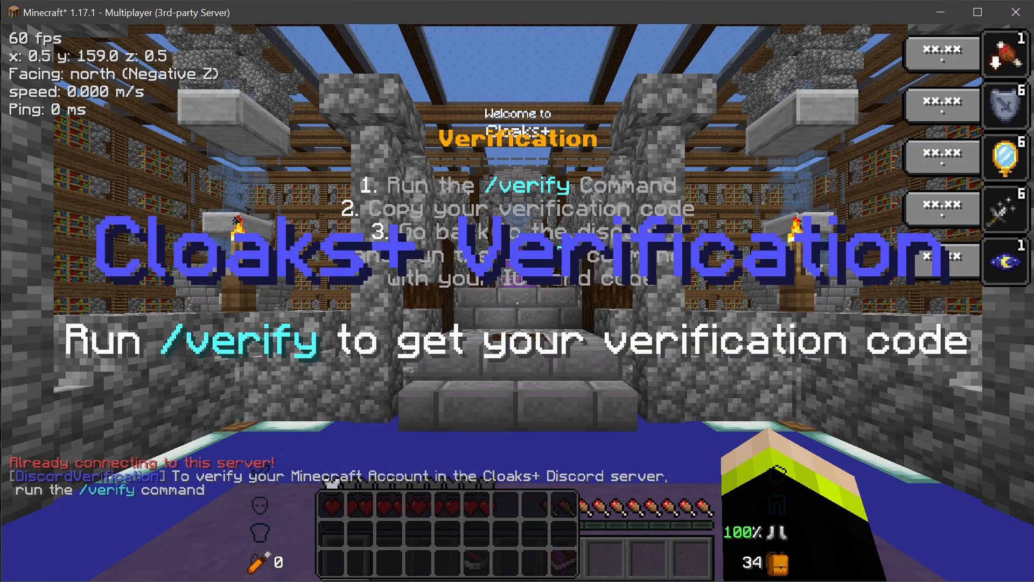
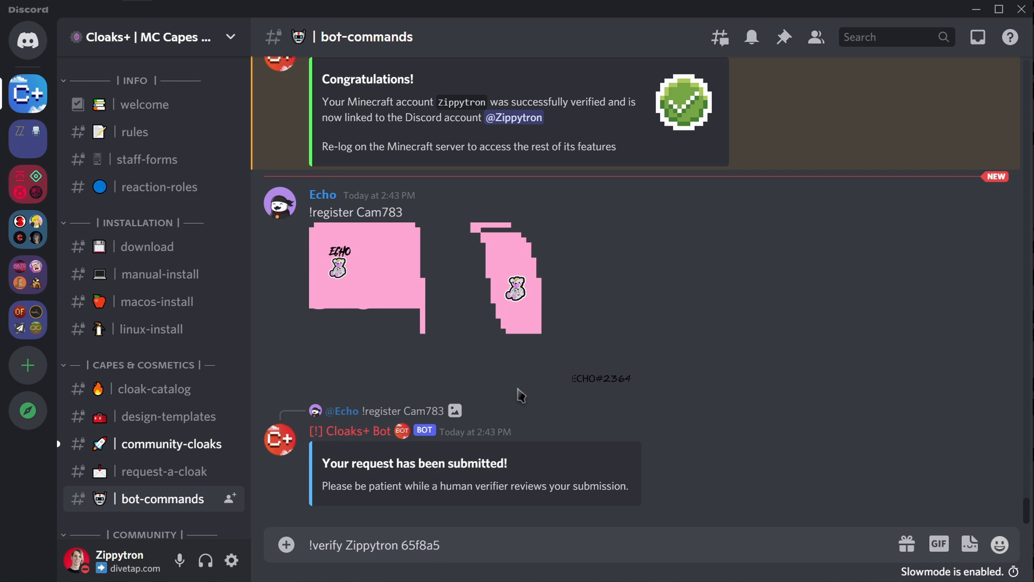
key("Enter")
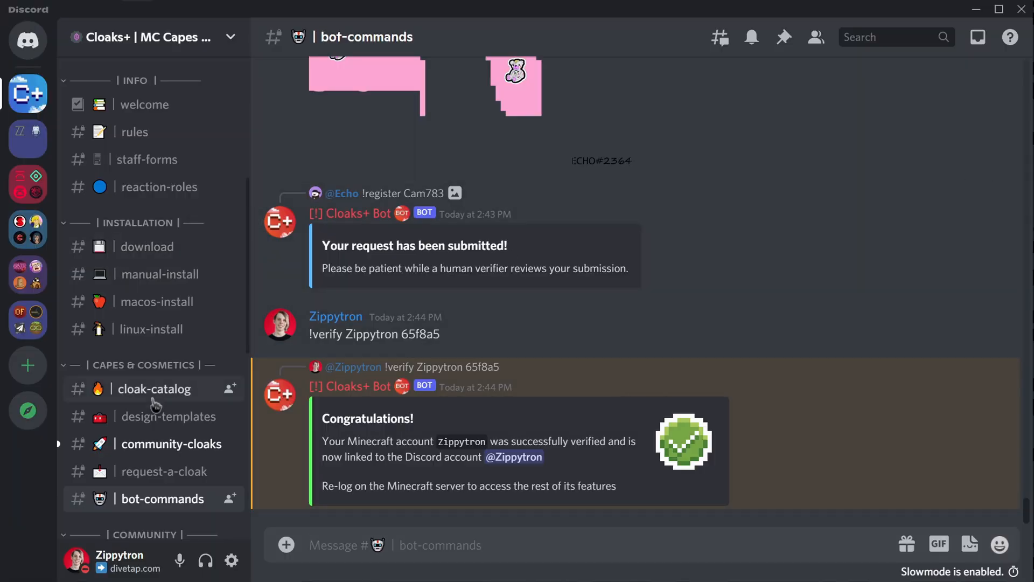
- Find the RedBlack Cloaks+ Cloak in #cloak-catalog and select its '!catalog red_black' command
left_click(155, 389)
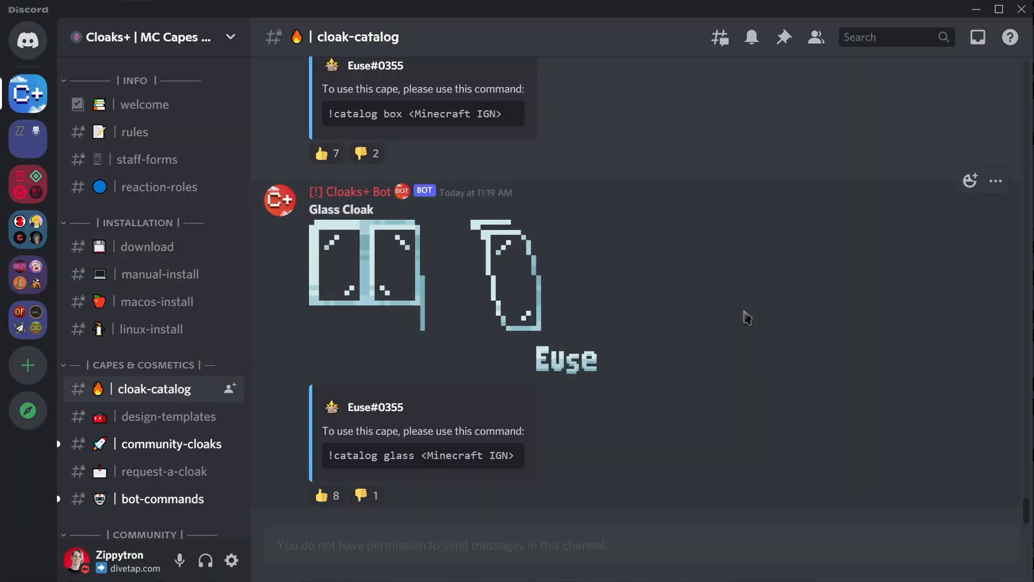
scroll("down", 3)
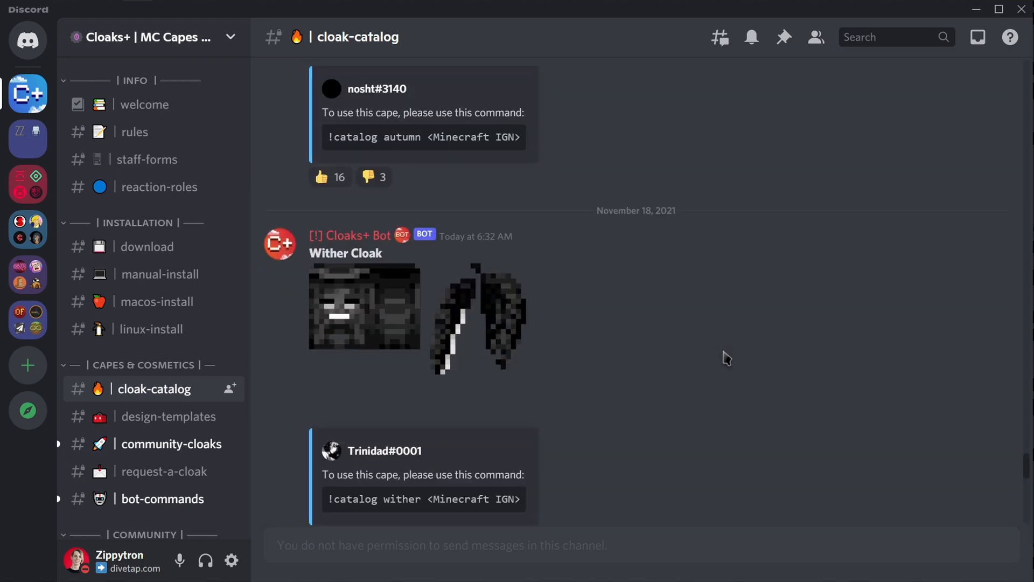
scroll("down", 3)
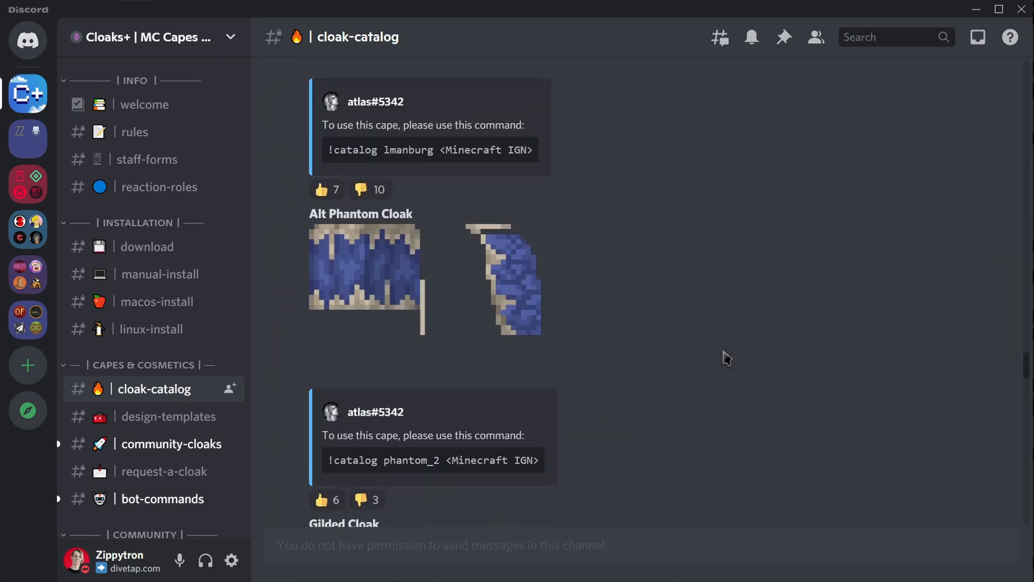
scroll("down", 3)
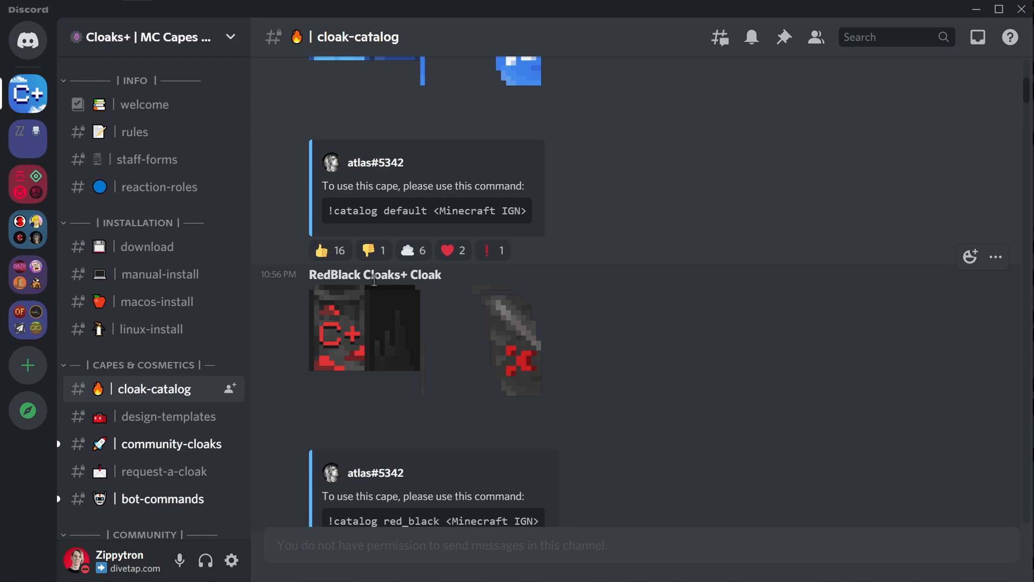
scroll("down", 3)
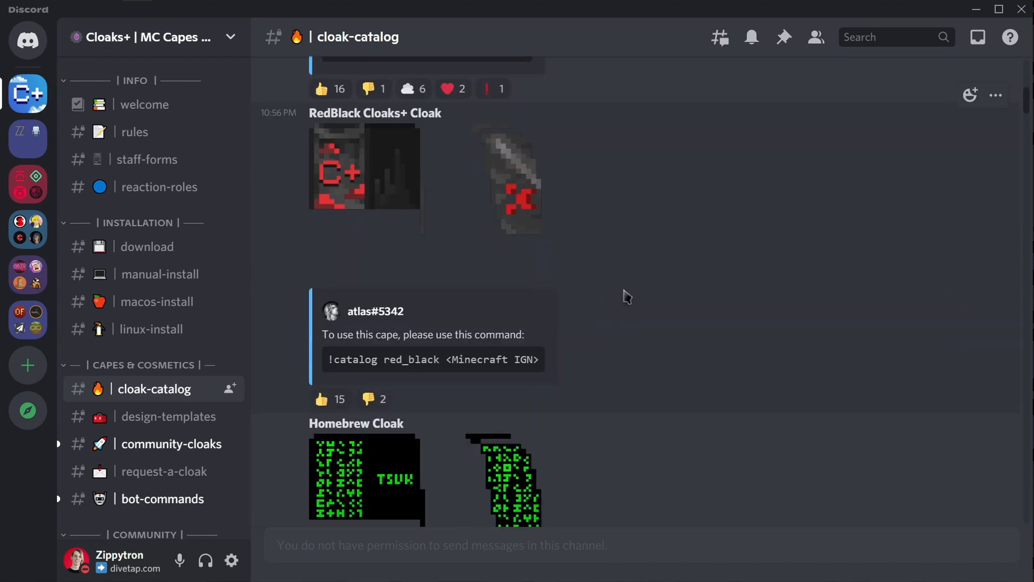
double_click(374, 359)
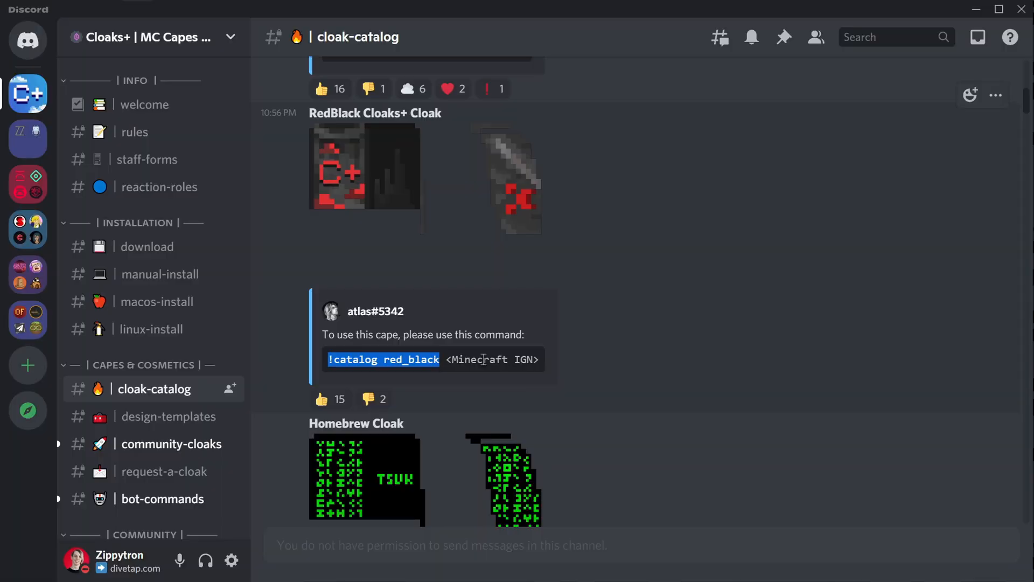
mouse_move(703, 345)
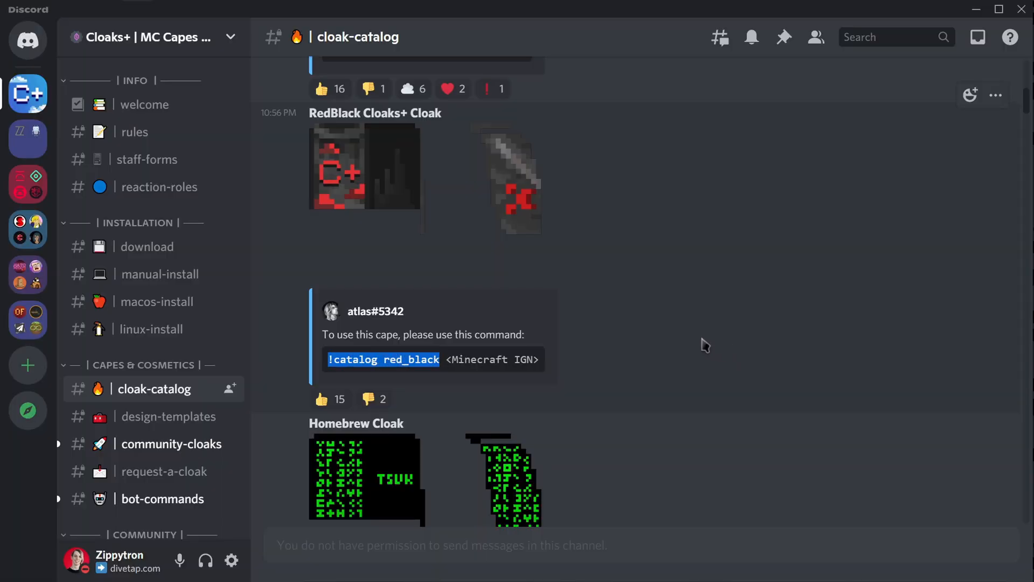
- Enter '!catalog red_black Zippy' in the #bot-commands message box
left_click(162, 499)
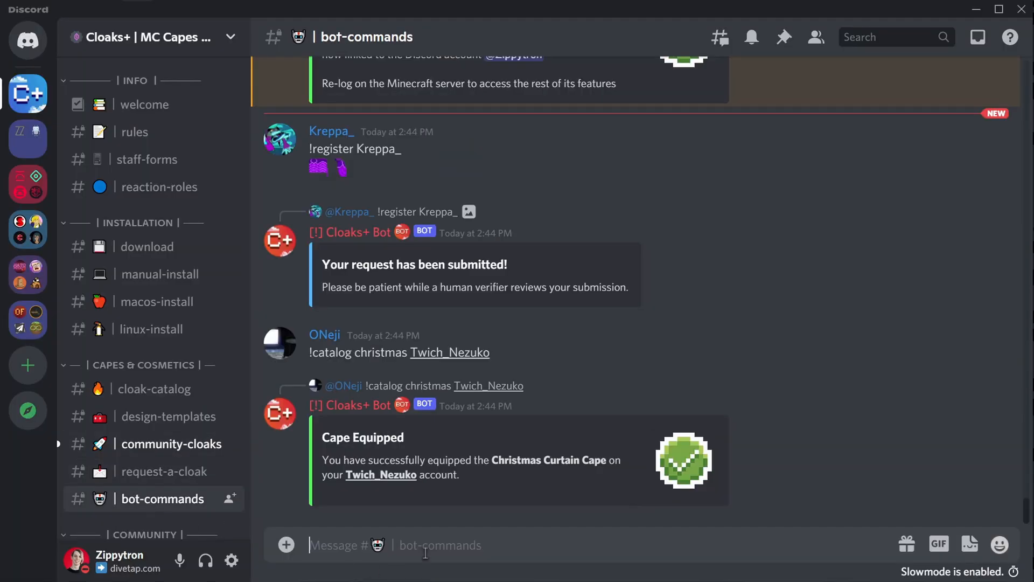
type("!catalog red_black Zippy")
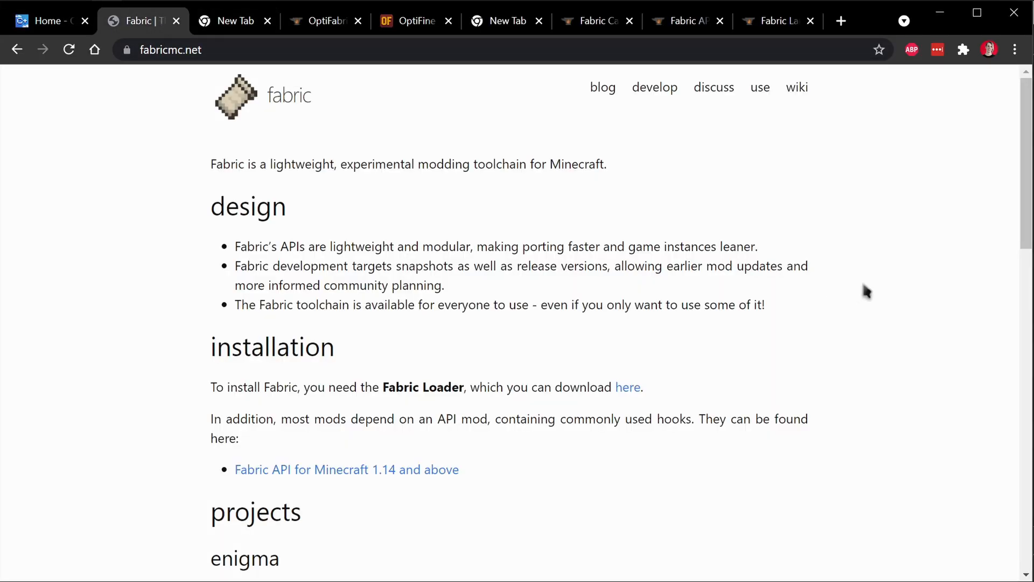
mouse_move(656, 401)
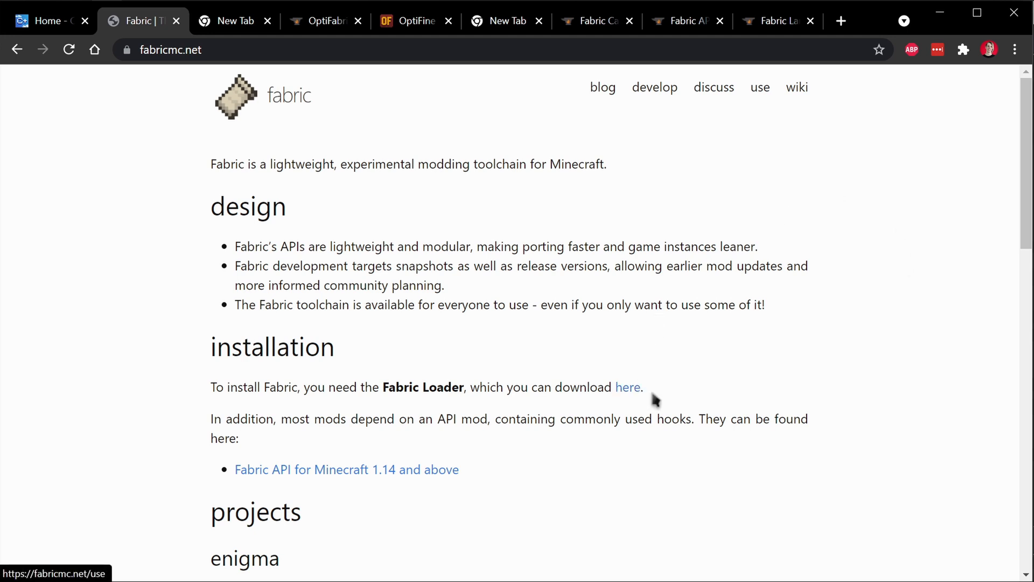
mouse_move(717, 394)
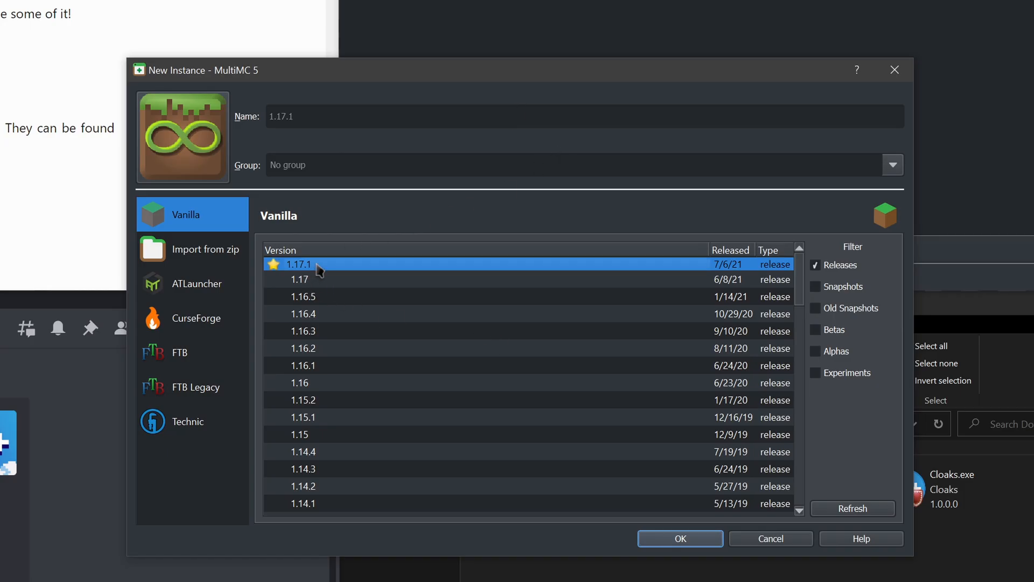
- Name the 1.17.1 instance 'Cloaks+ OptiFabric' in group Recording and create it
type("Cloaks+ O")
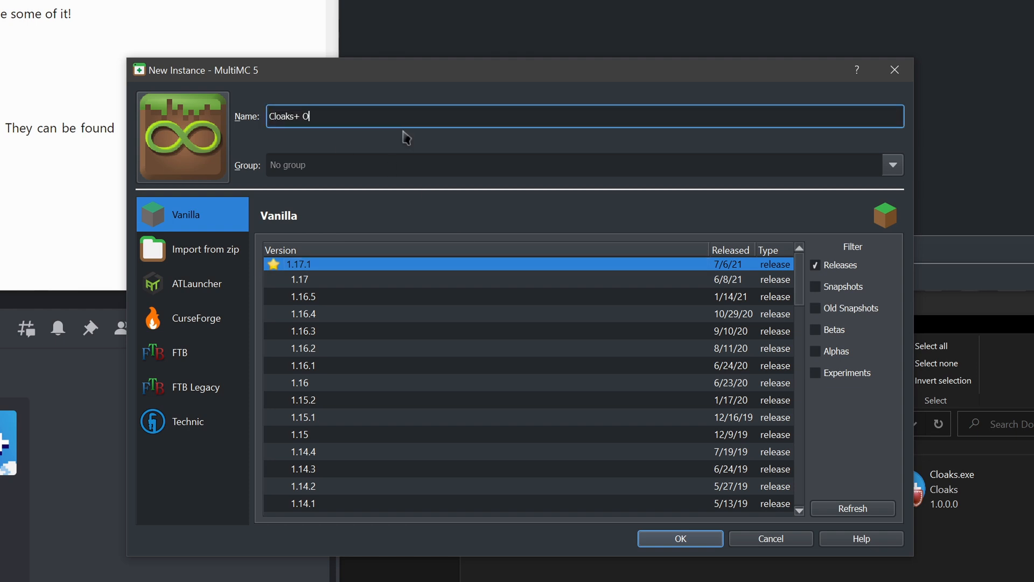
type("ptiFabric")
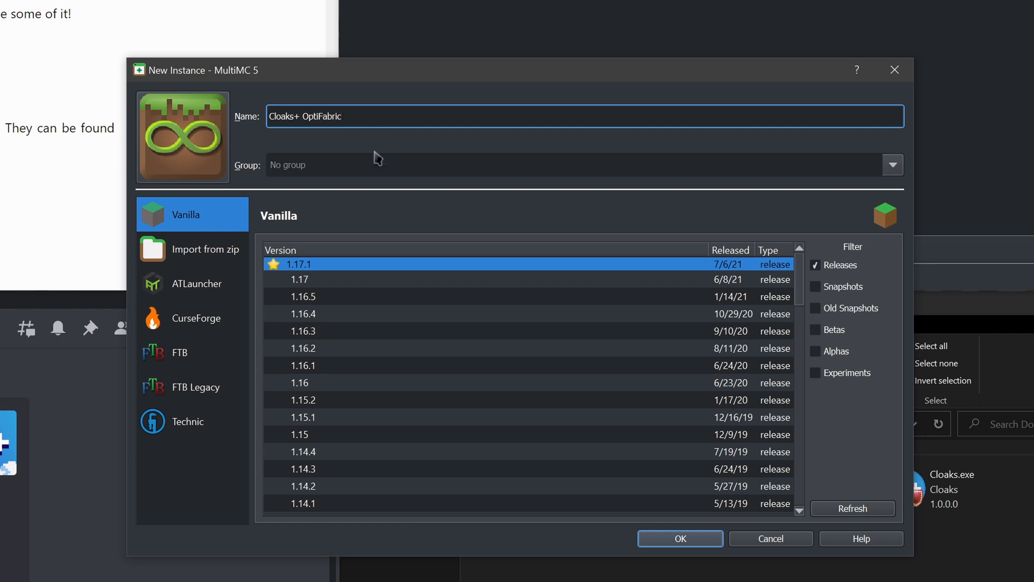
type("Recordi")
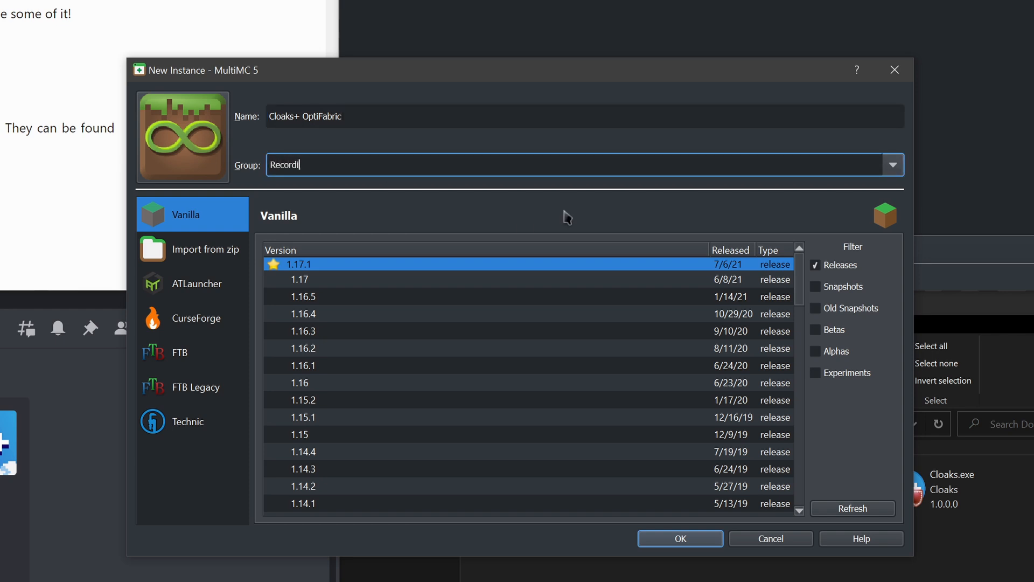
left_click(681, 538)
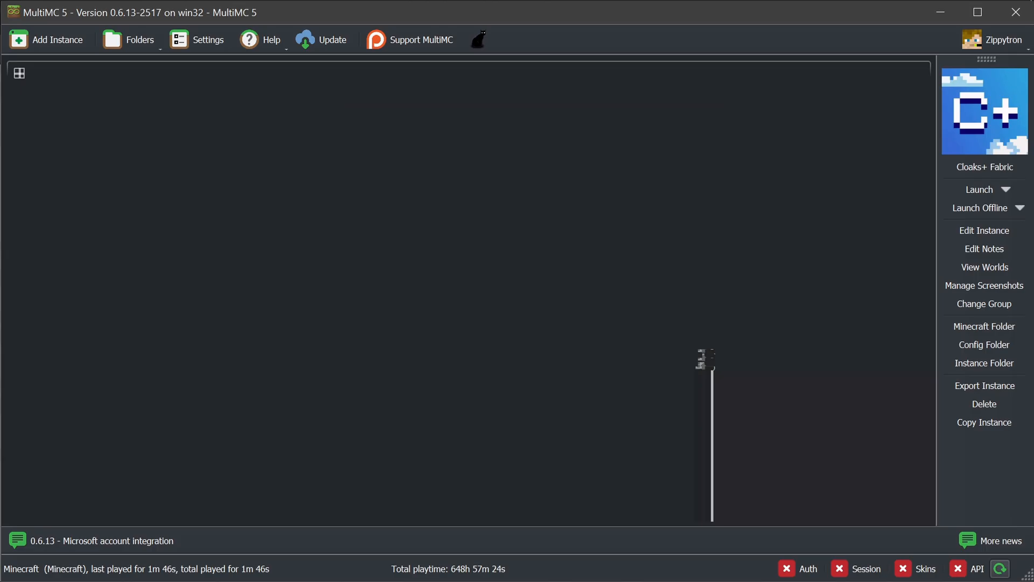
- Install Fabric Loader 0.11.7 on the Cloaks+ OptiFabric instance via Edit Instance
left_click(985, 231)
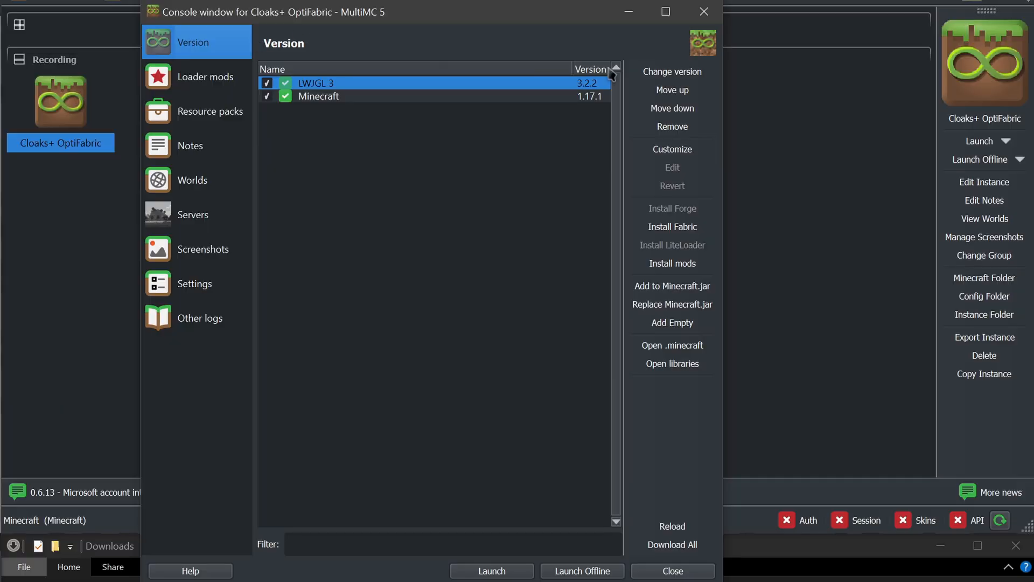
left_click(673, 227)
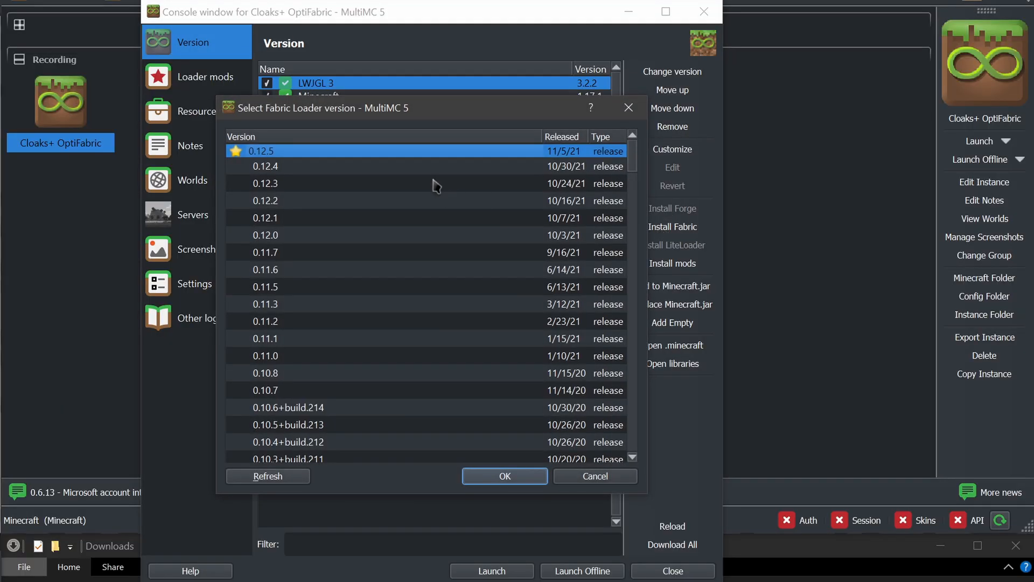
mouse_move(429, 187)
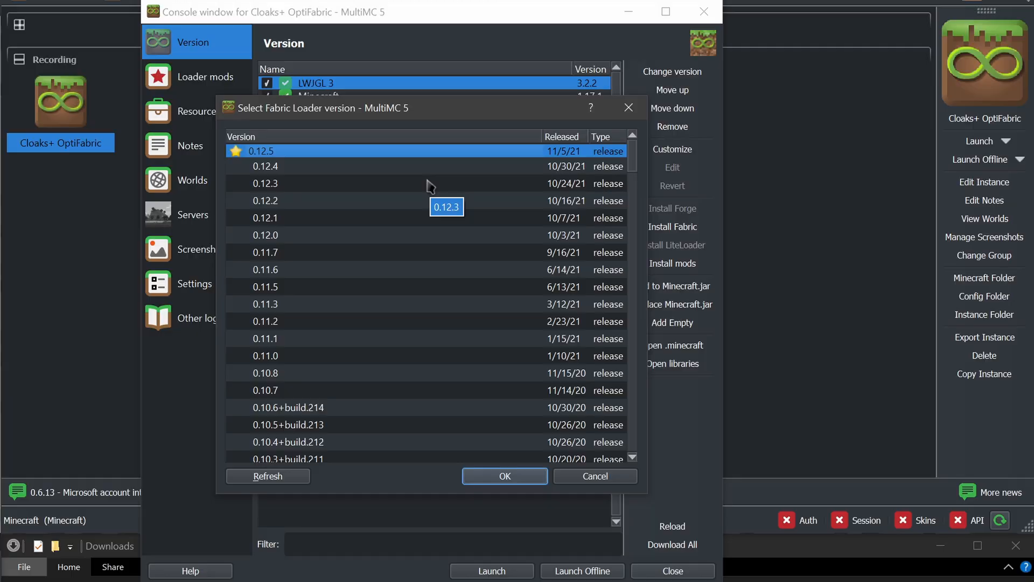
mouse_move(326, 214)
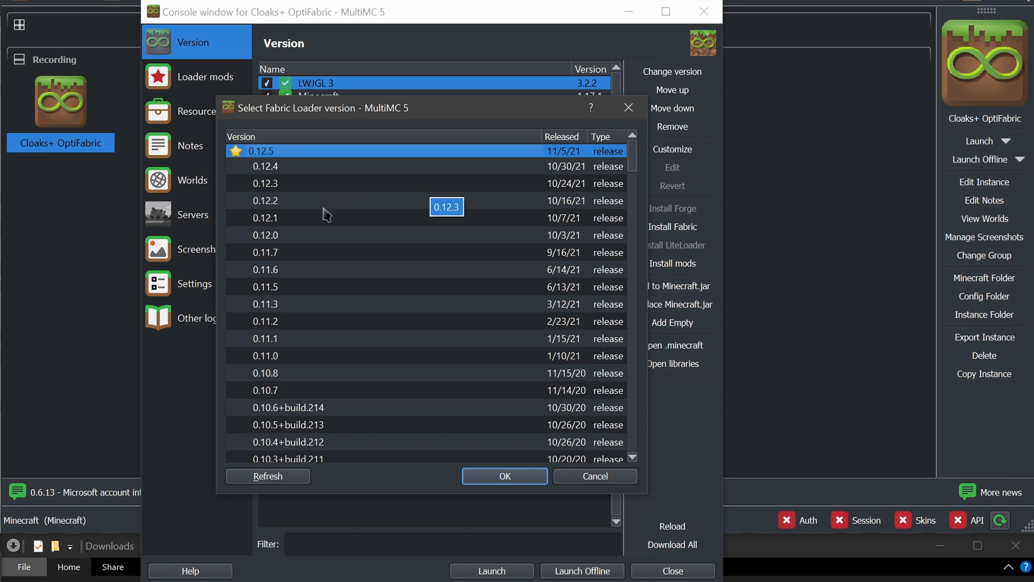
mouse_move(297, 153)
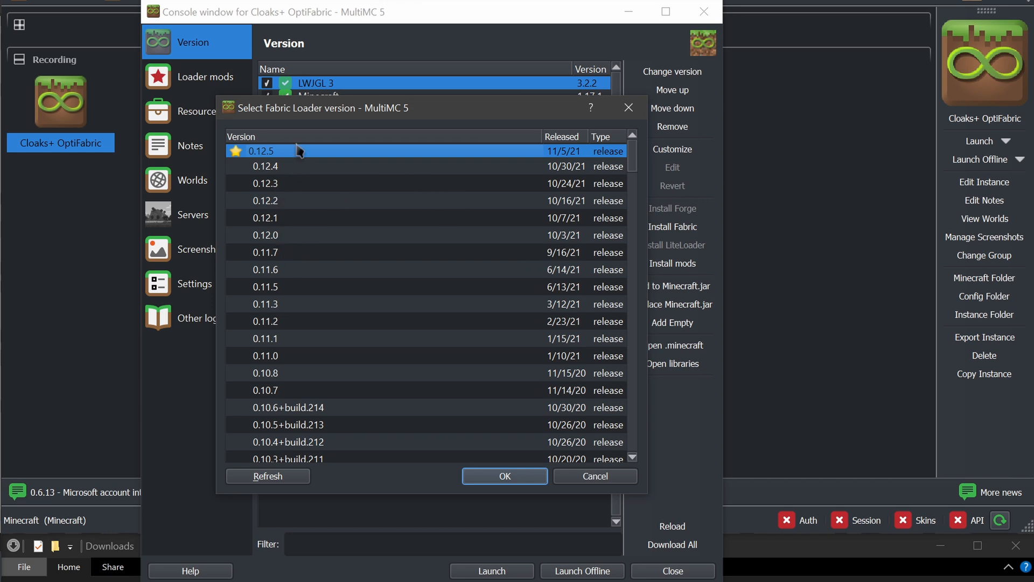
left_click(265, 253)
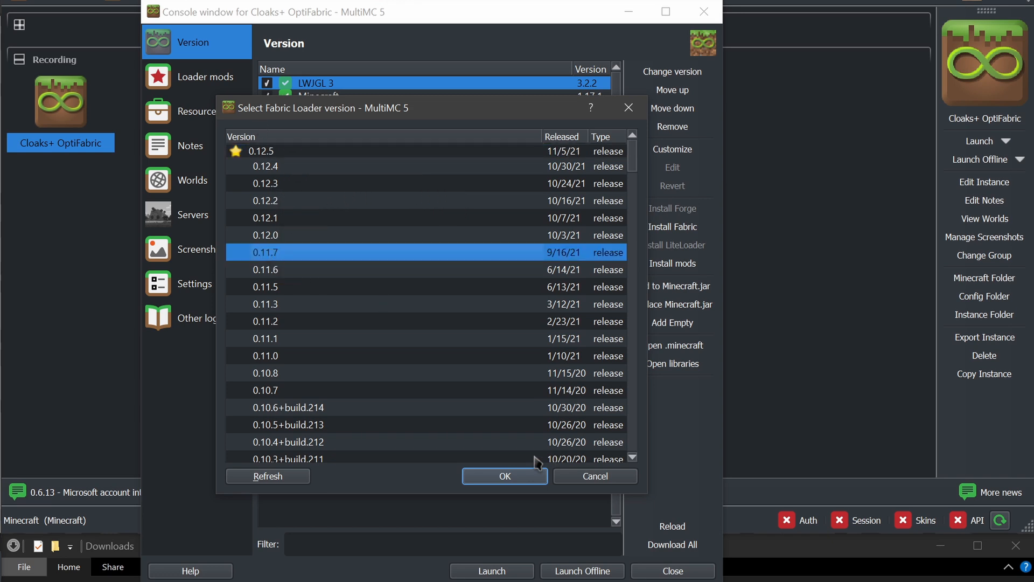
left_click(505, 476)
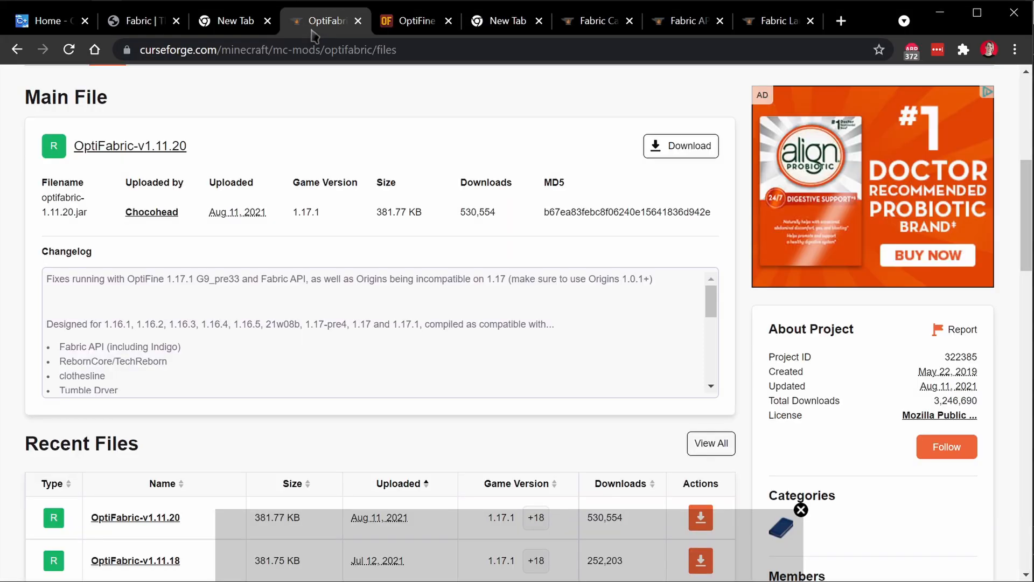
mouse_move(666, 154)
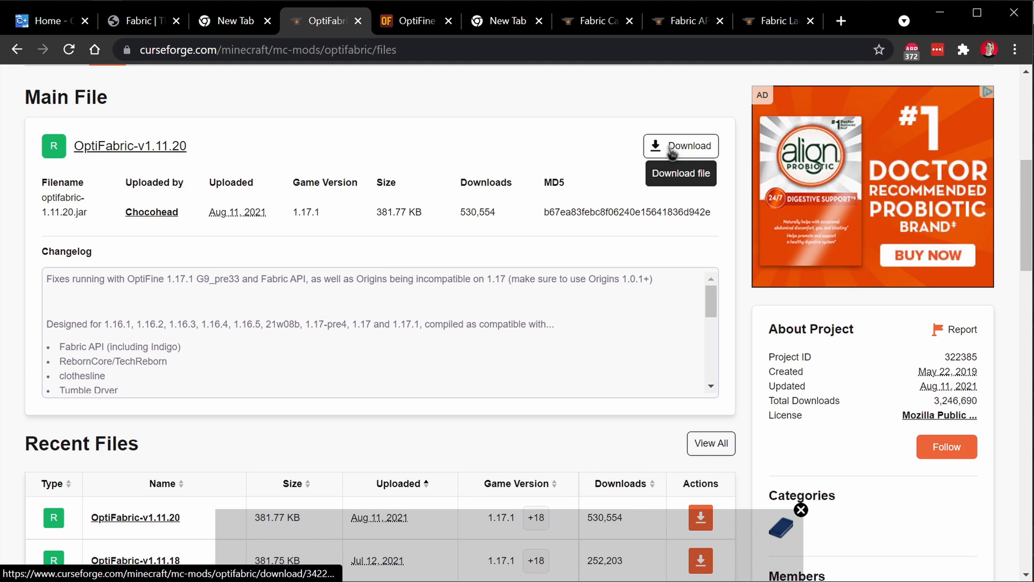
- Download OptiFabric v1.11.20 for 1.17.1 and view the OptiFine downloads
left_click(416, 21)
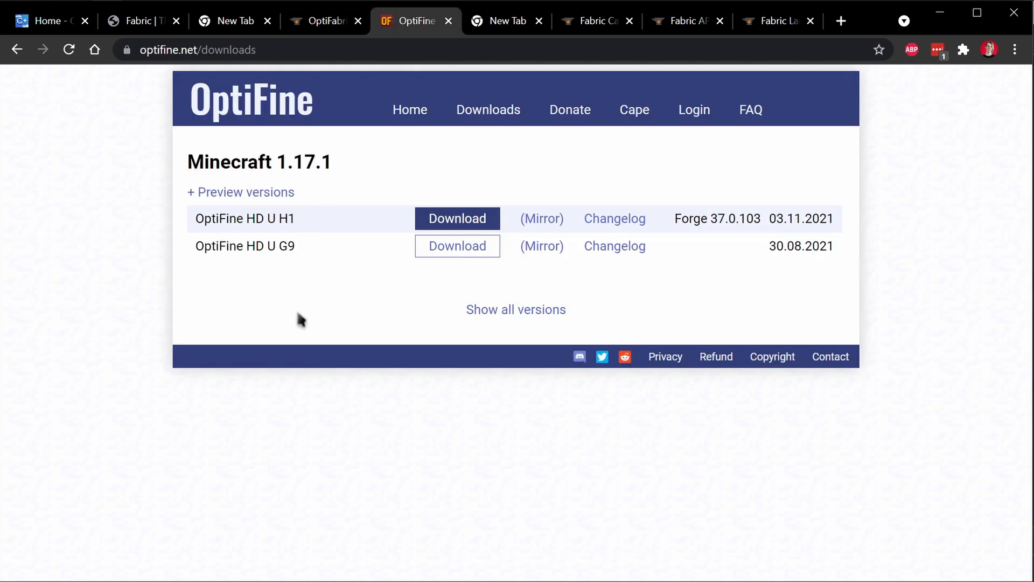
double_click(285, 246)
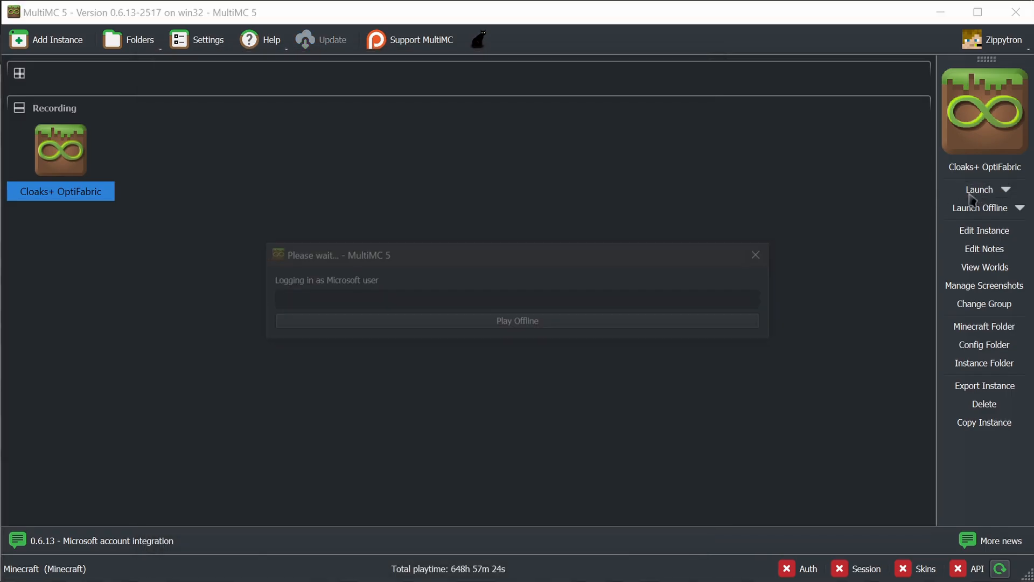
- Launch the instance, show the F3 overlay and confirm OptiFine HD G9 in Video Settings
left_click(980, 189)
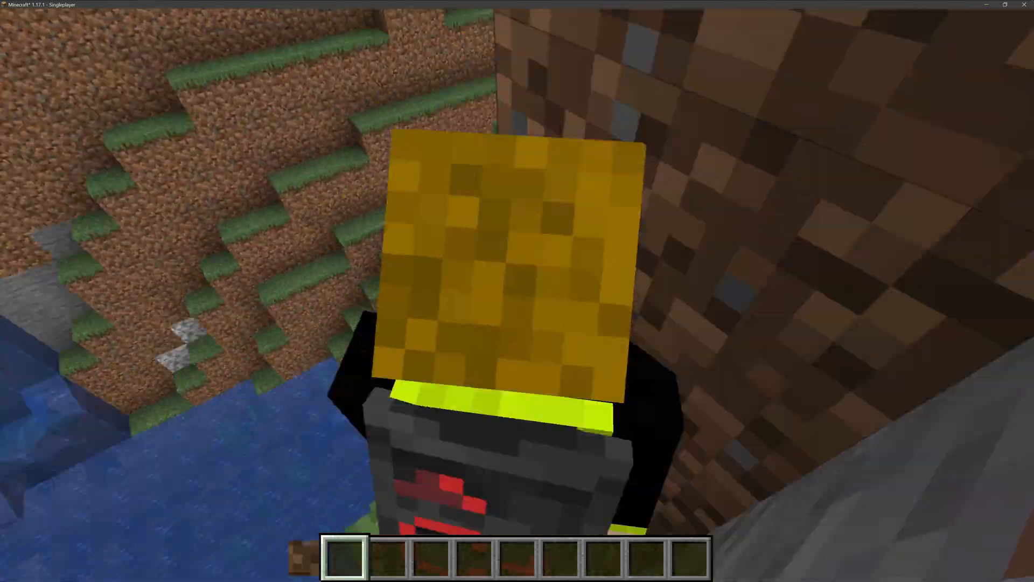
key("F3")
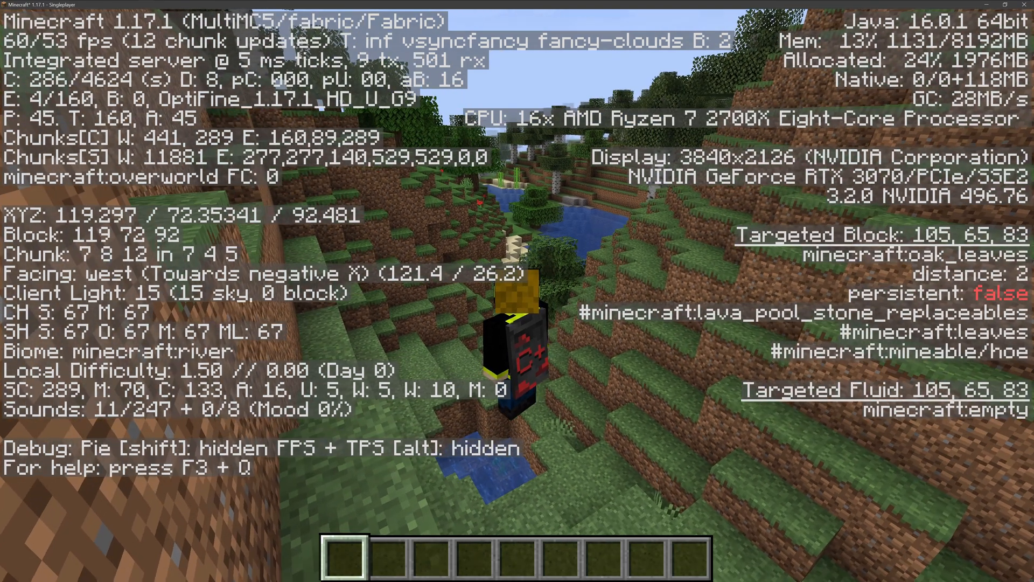
key("Escape")
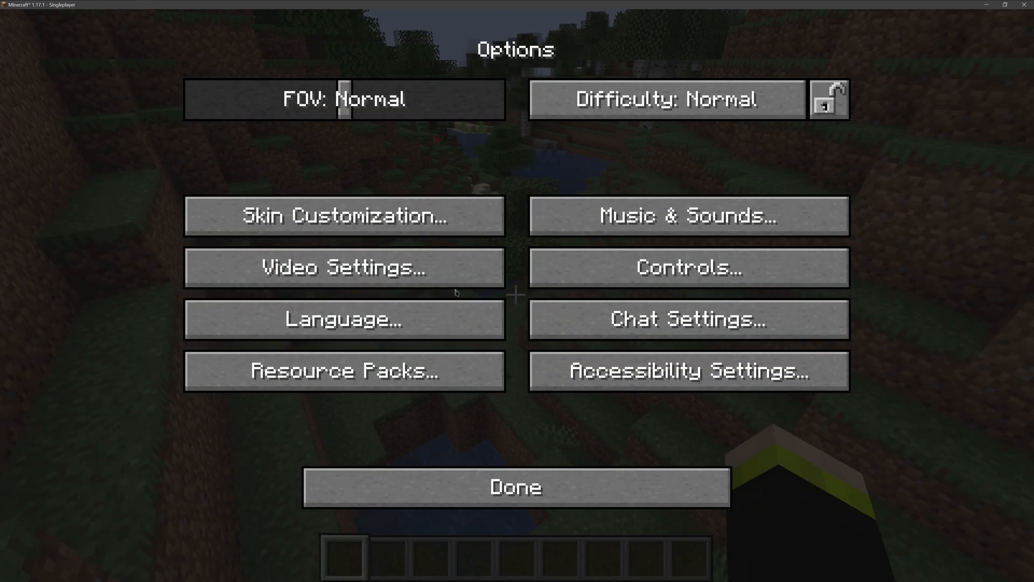
left_click(344, 267)
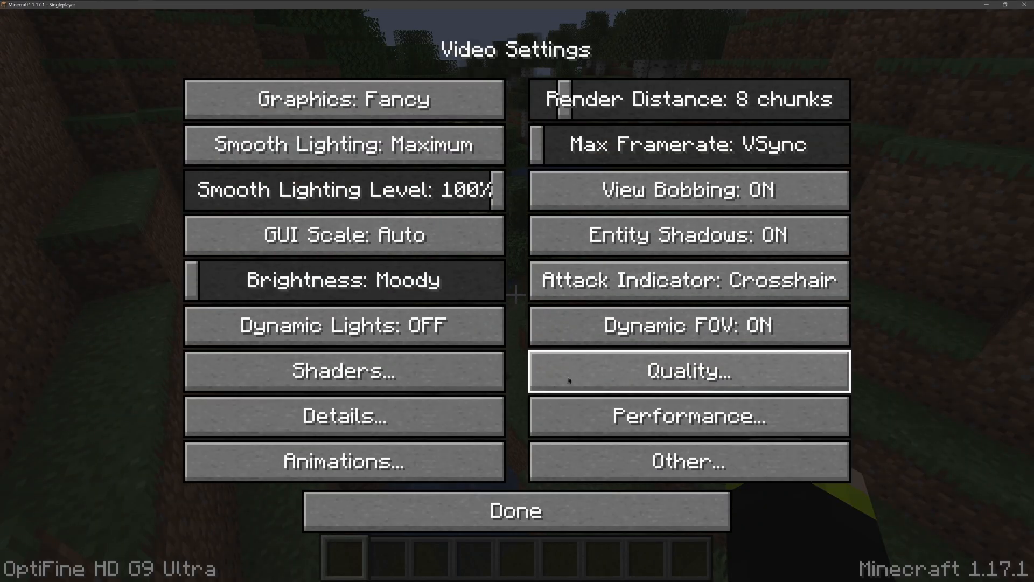
mouse_move(381, 538)
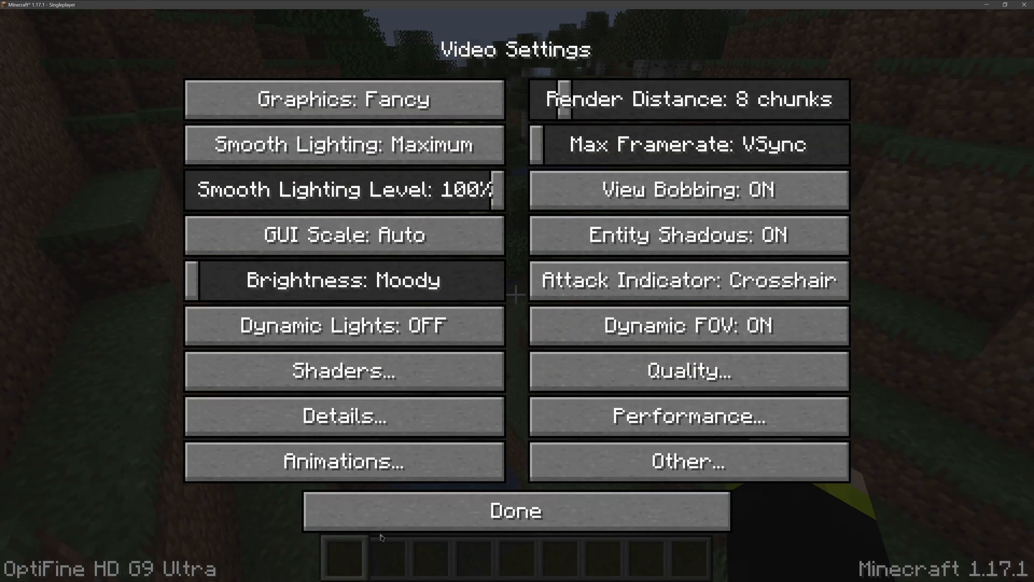
left_click(515, 510)
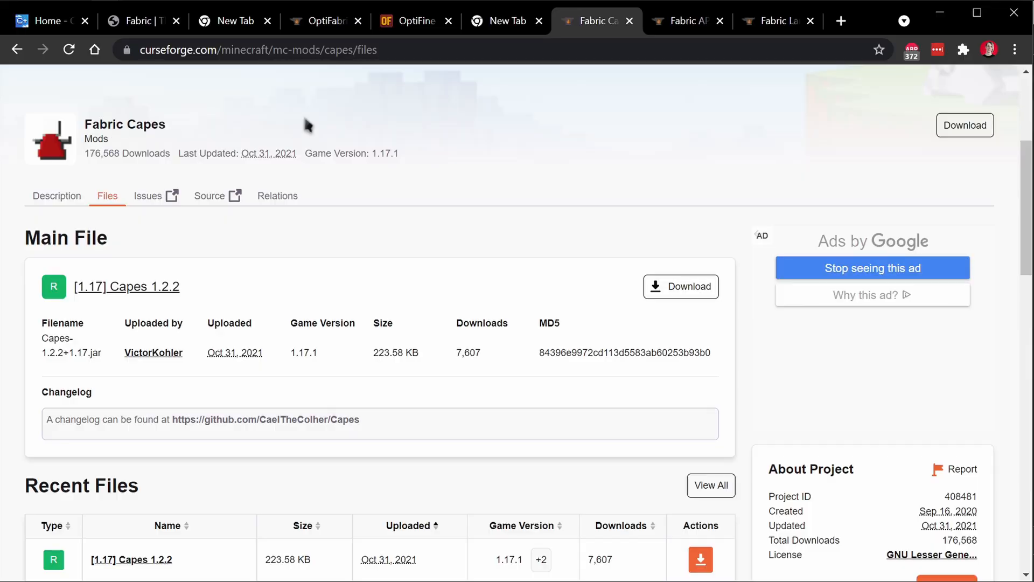
- Close CurseForge and return to the MultiMC 5 window listing the Cloaks+ OptiFabric instance
left_click(684, 21)
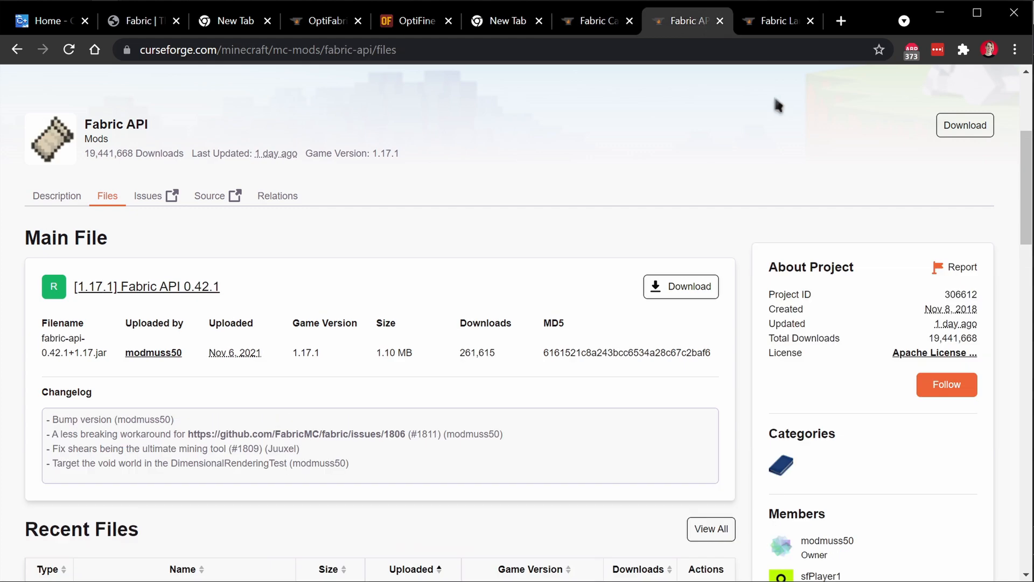
left_click(777, 21)
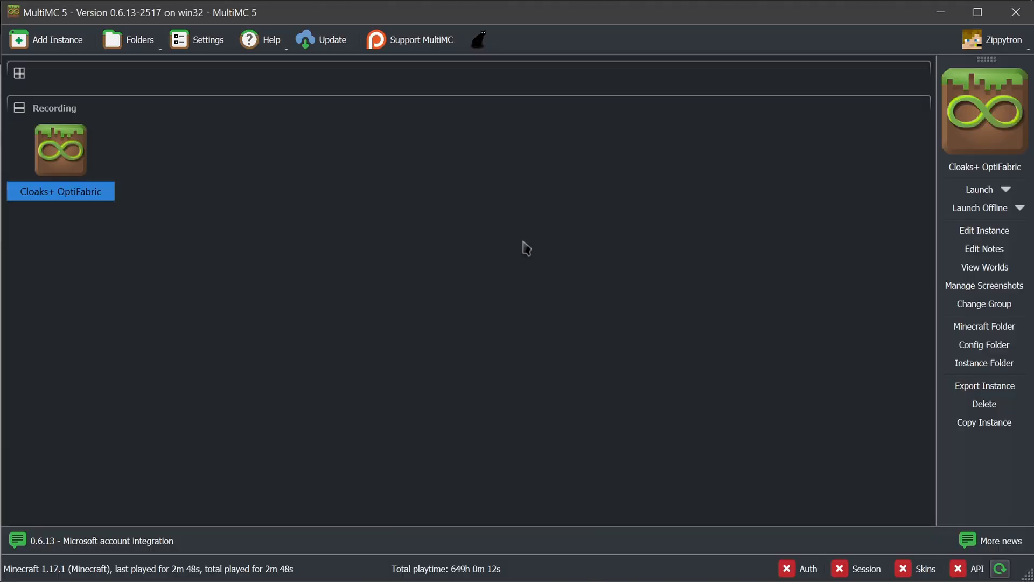
- Add a new instance named Cloaks+ Fabric in the Recording group
left_click(54, 40)
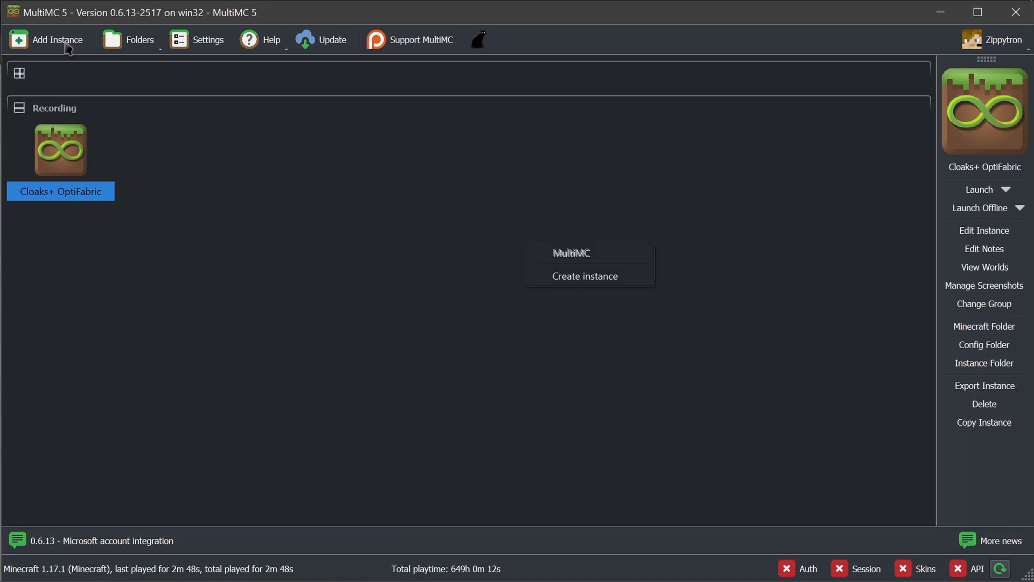
left_click(585, 276)
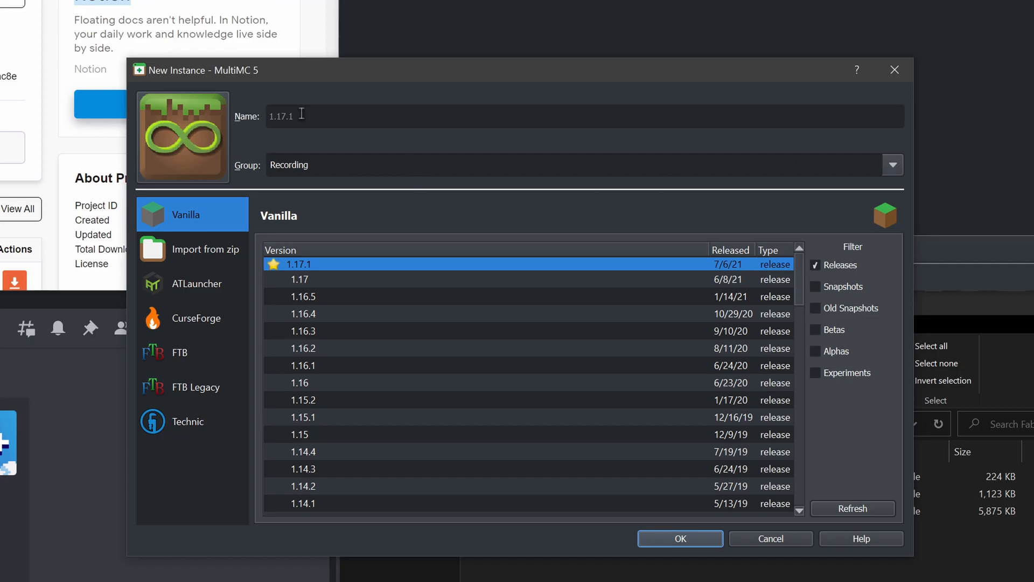
type("Cloaks+ Fabric")
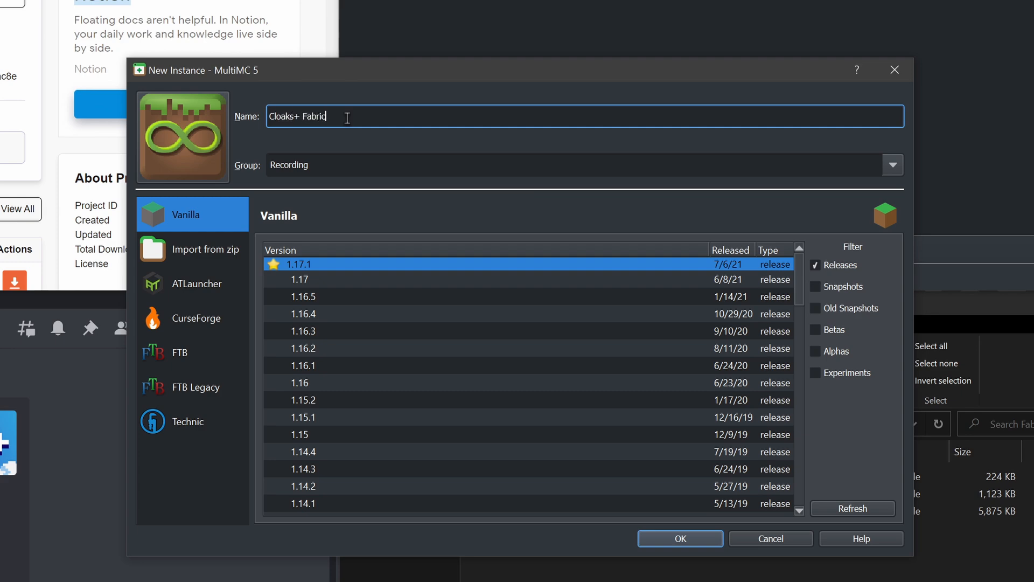
left_click(681, 538)
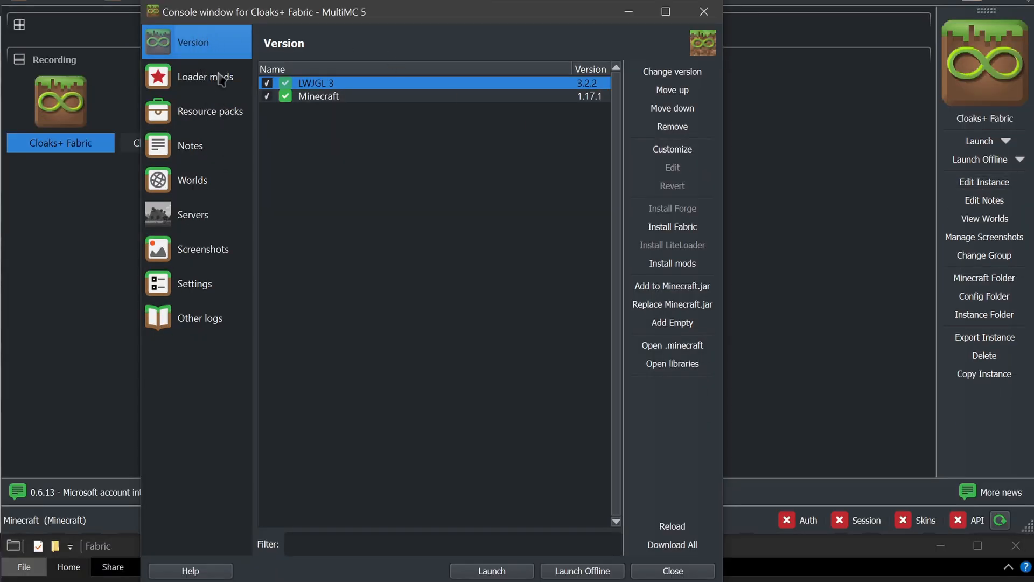
- Install Fabric Loader 0.12.5 on the Cloaks+ Fabric instance
left_click(672, 227)
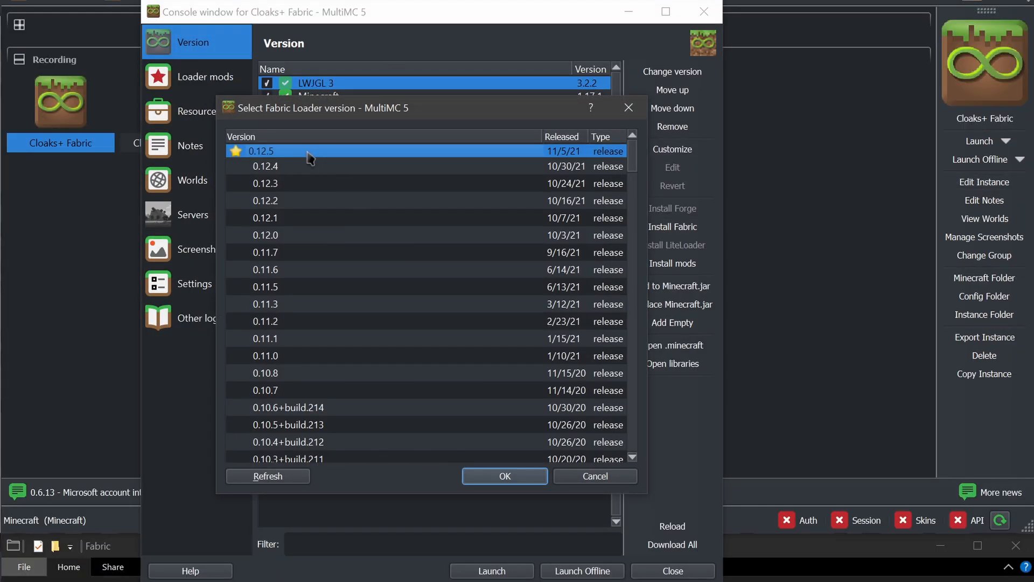
left_click(504, 476)
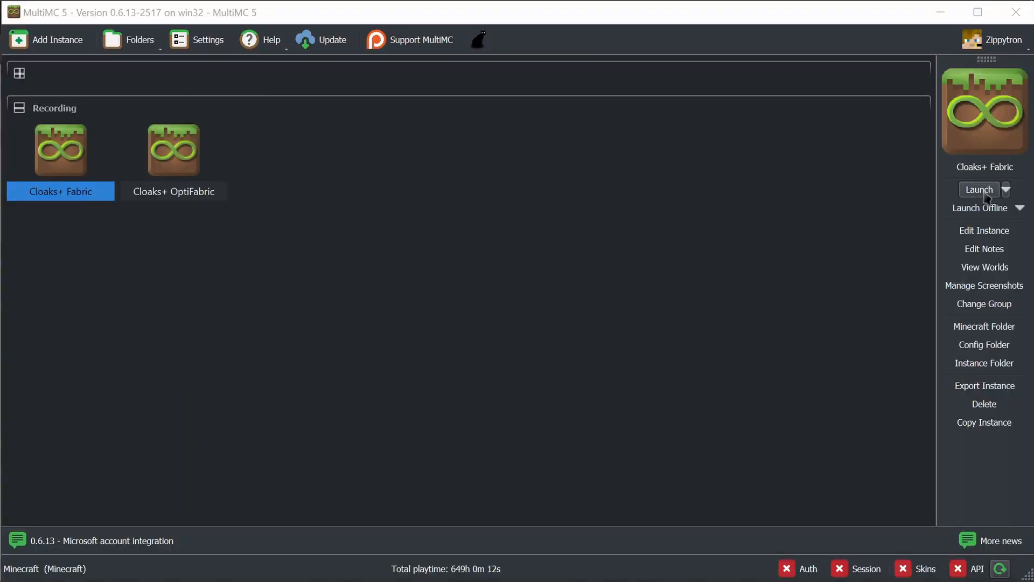
- Launch Cloaks+ Fabric and reach Cape Options via Options > Skin Customization
left_click(979, 189)
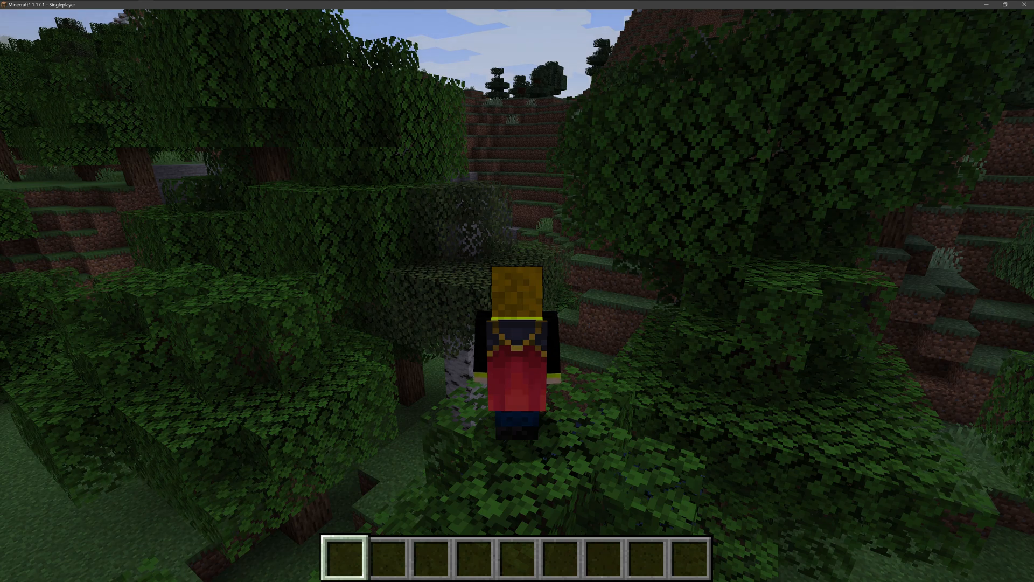
key("Escape")
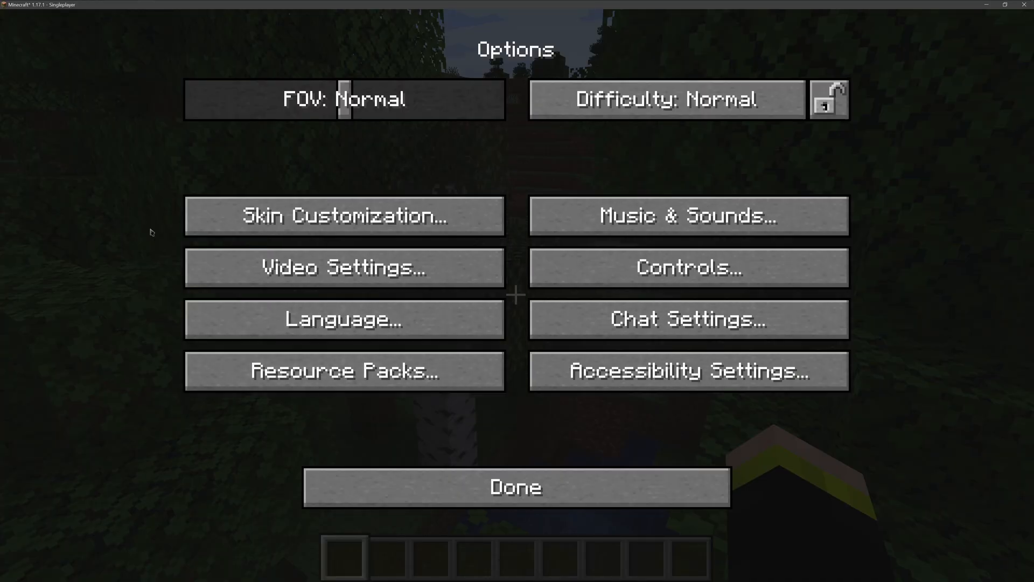
left_click(343, 216)
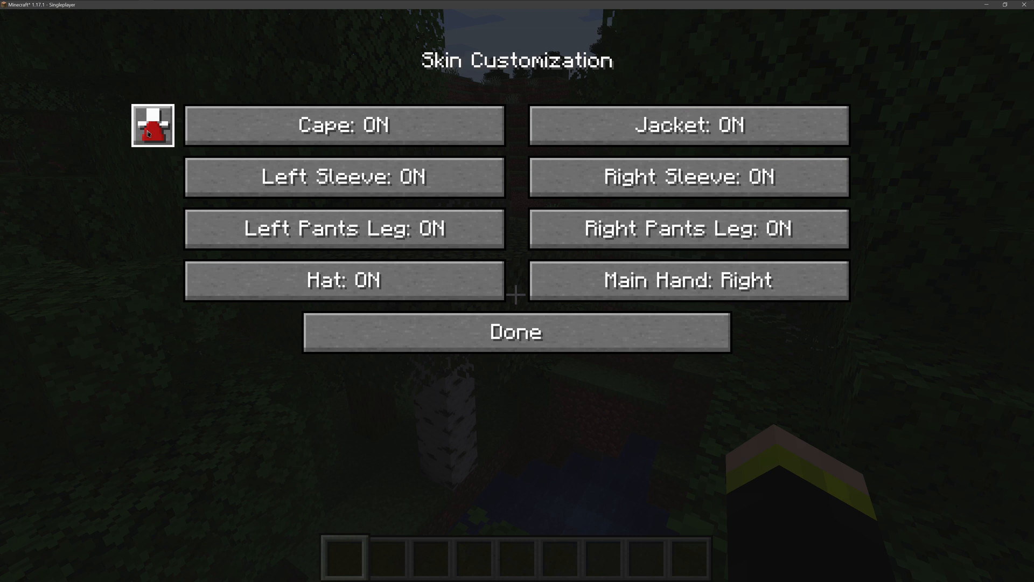
left_click(344, 125)
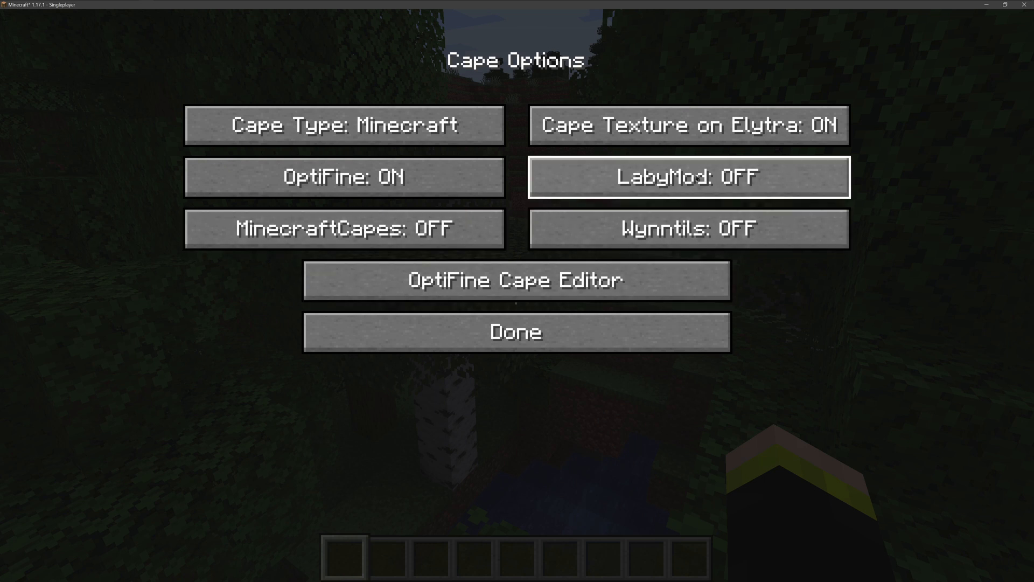
mouse_move(534, 29)
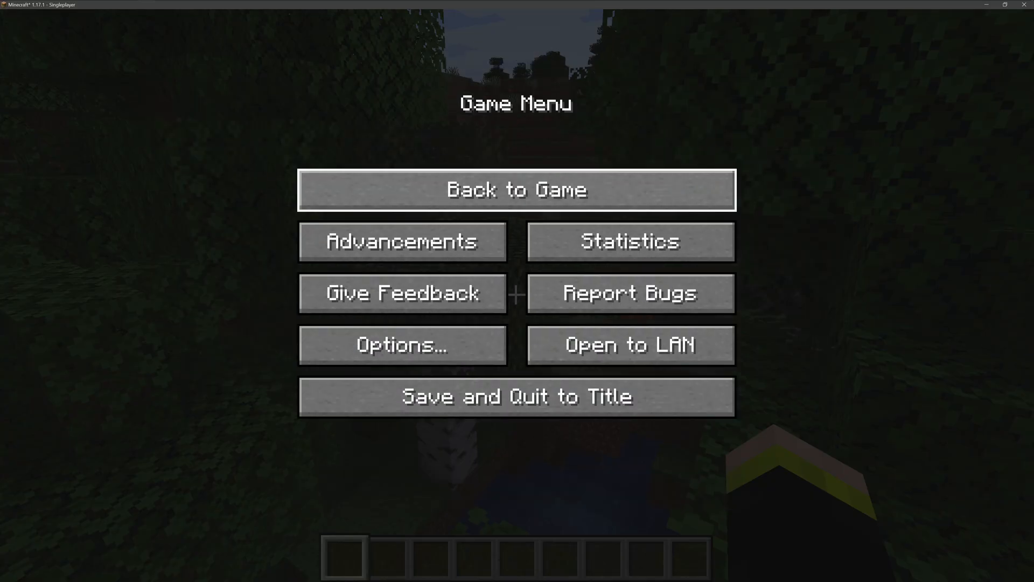
- Switch to Discord's #cloak-catalog channel showing the Glass Cloak and its '!catalog glass' command
left_click(517, 191)
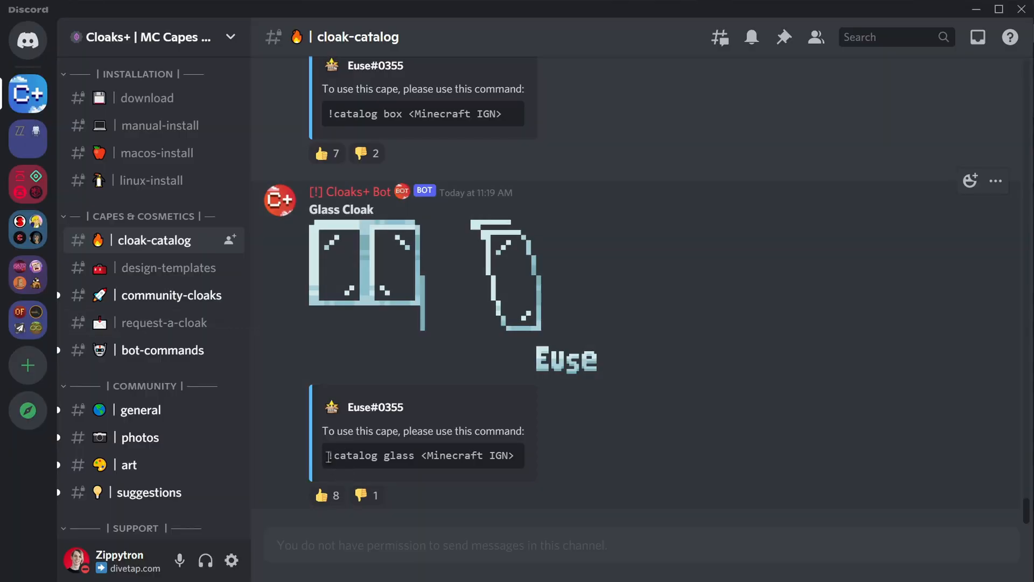
- Copy '!catalog glass' and send it in #bot-commands, then return to Minecraft
left_click_drag(328, 456, 411, 455)
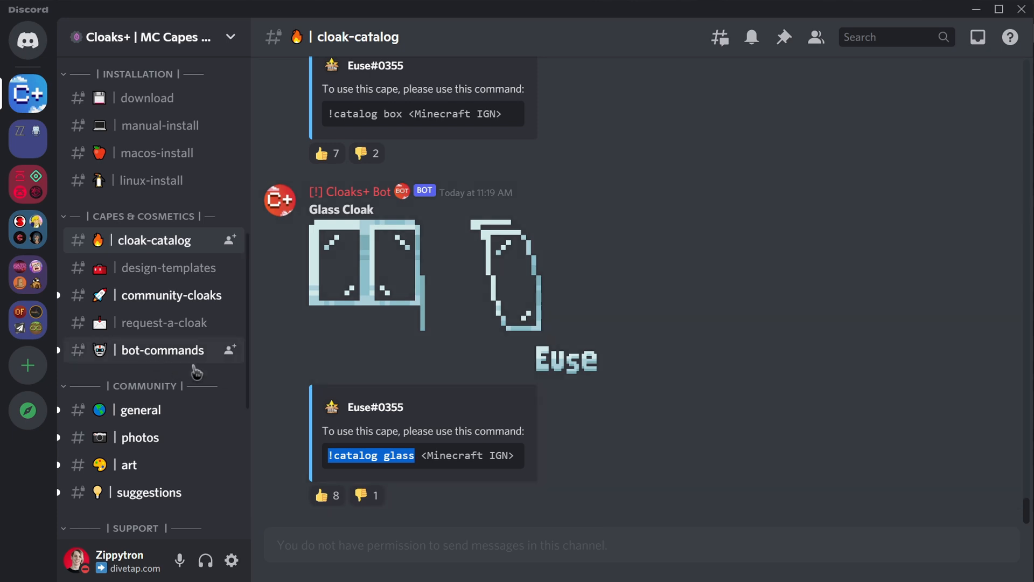
left_click(162, 351)
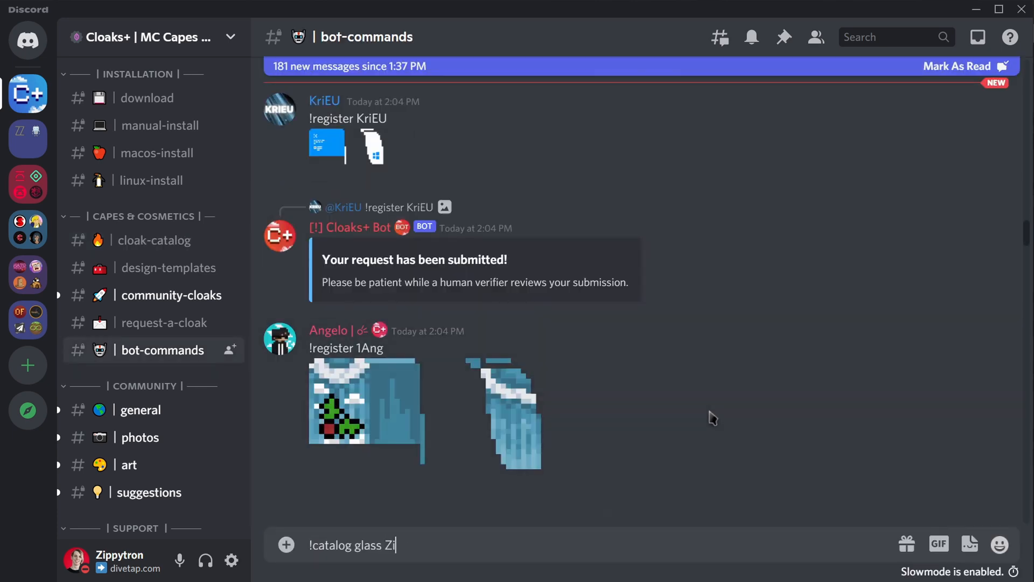
key("enter")
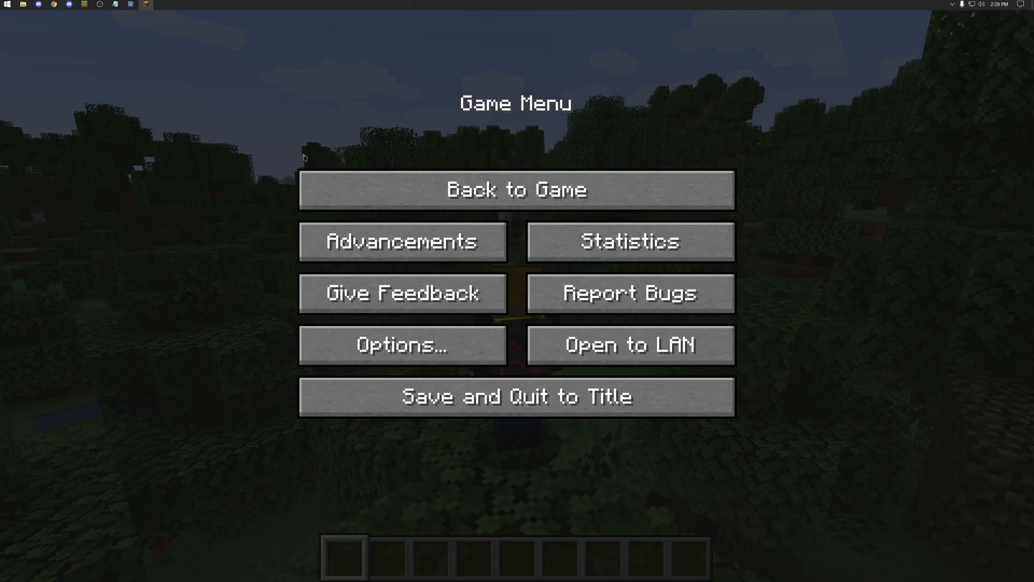
- Cycle Cape Type back to OptiFine so the player wears the glass cape, and resume playing
left_click(516, 190)
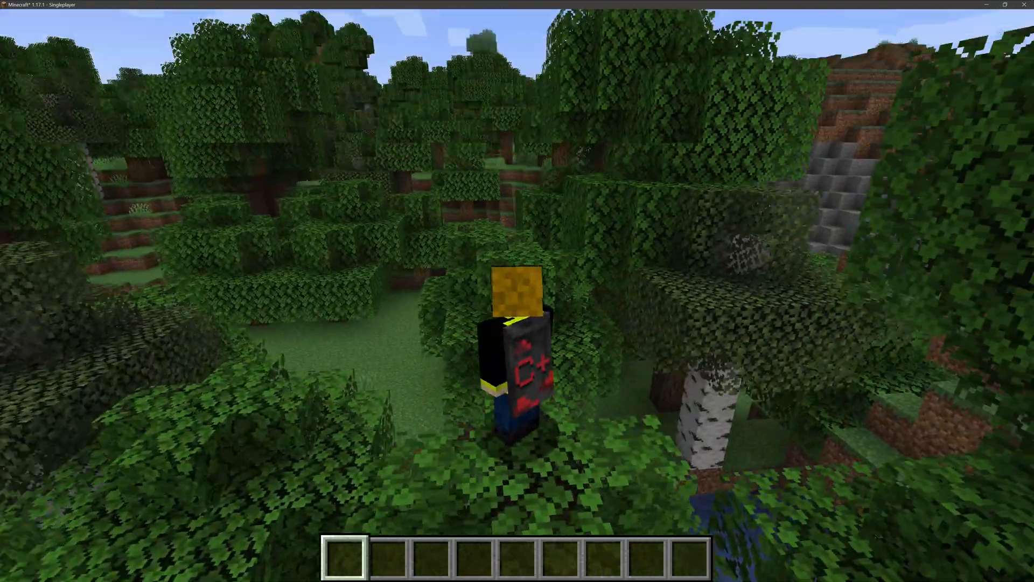
key("Escape")
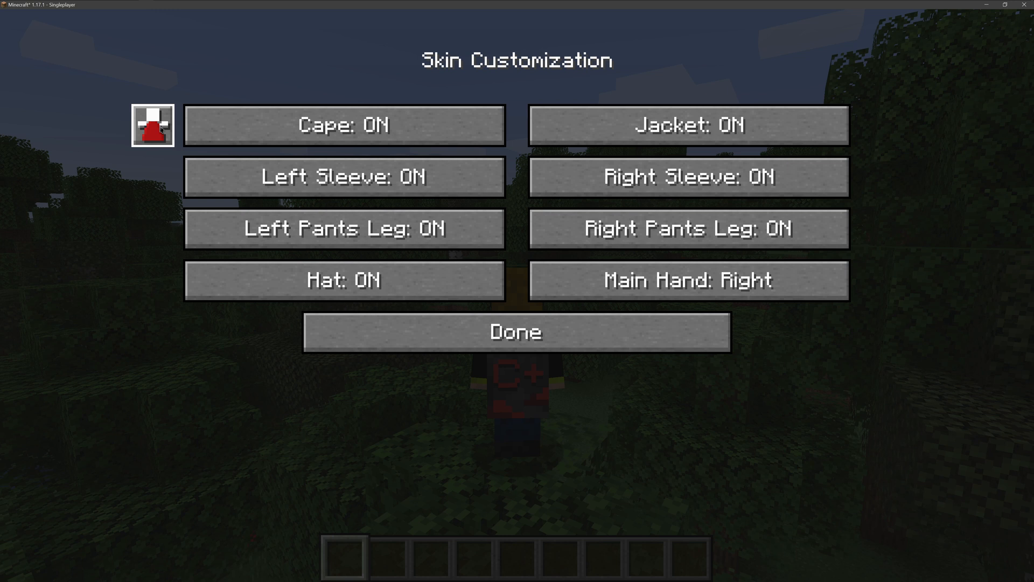
left_click(344, 124)
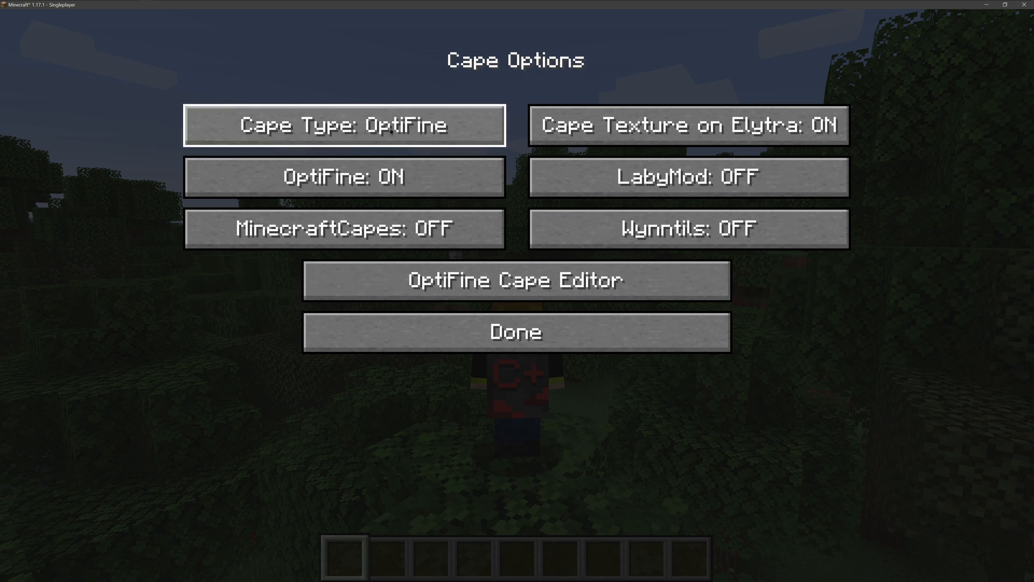
left_click(345, 125)
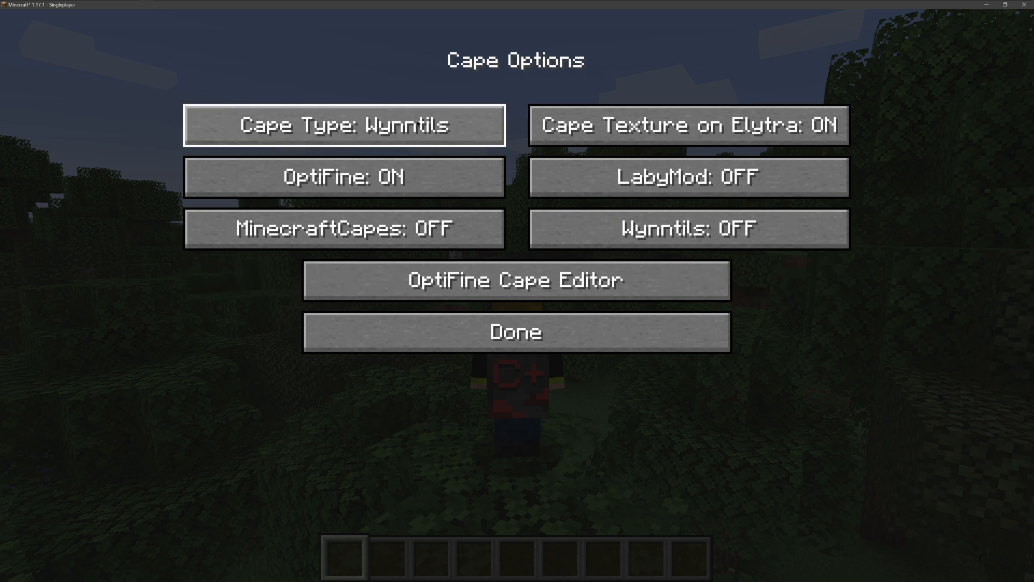
left_click(345, 125)
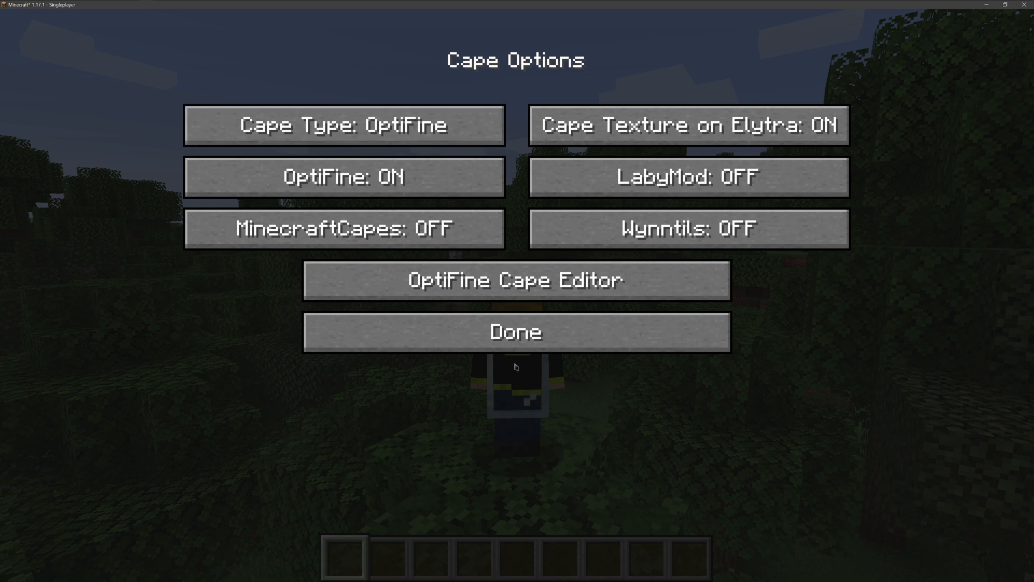
left_click(515, 332)
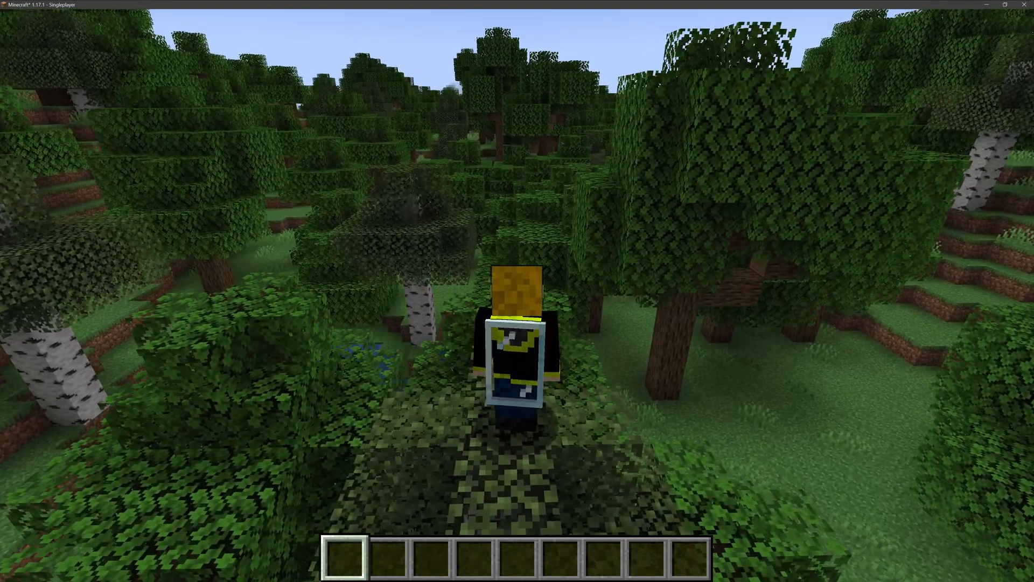
- Search 'ely' in the creative inventory to find the Elytra
key("e")
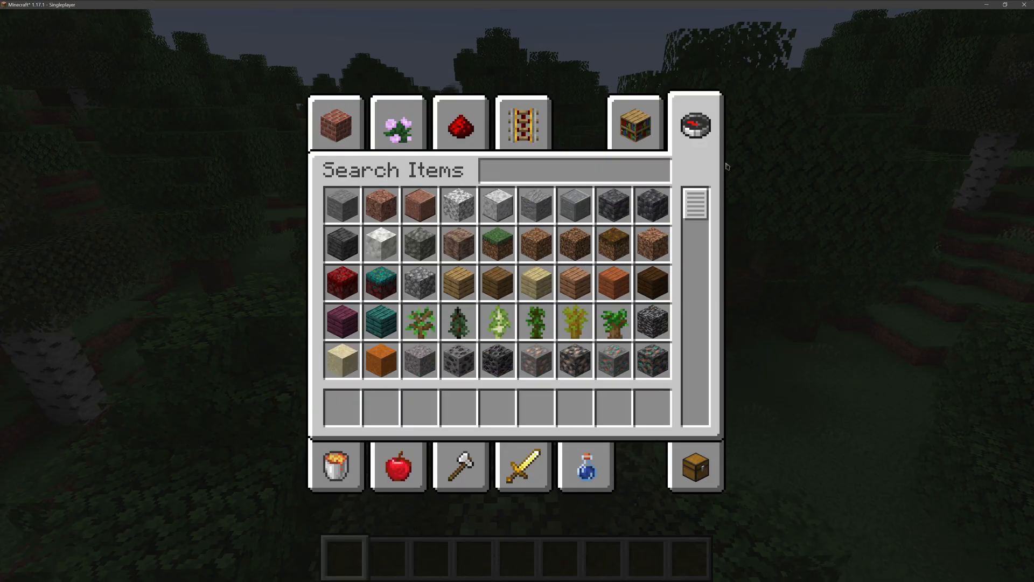
type("ely")
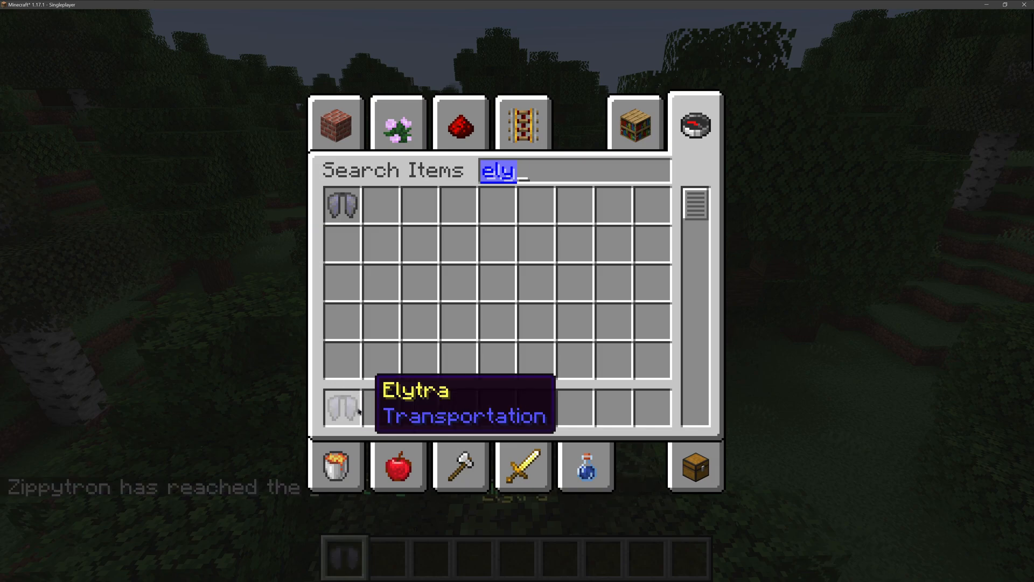